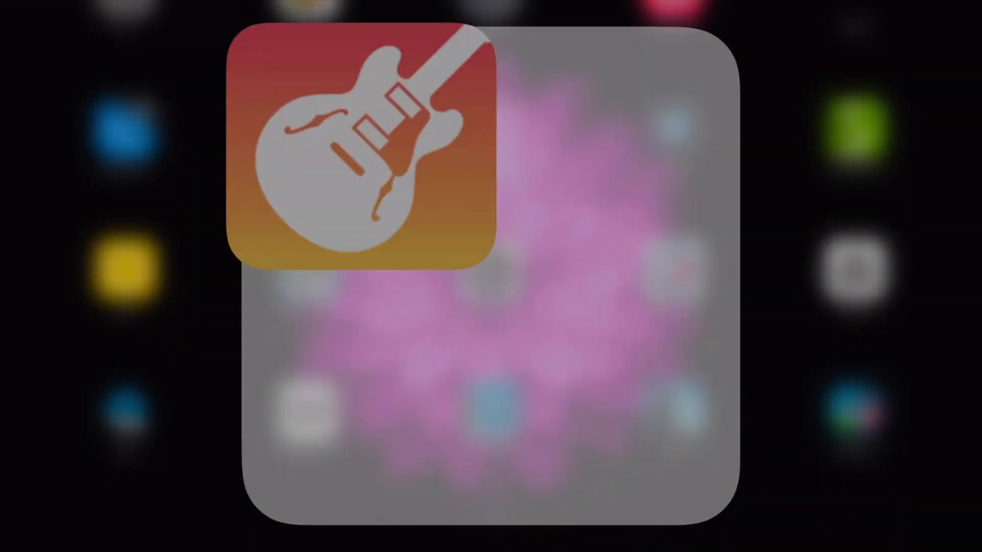
Launch GarageBand, opening the song with two Classical Grand piano tracks
left_click(362, 146)
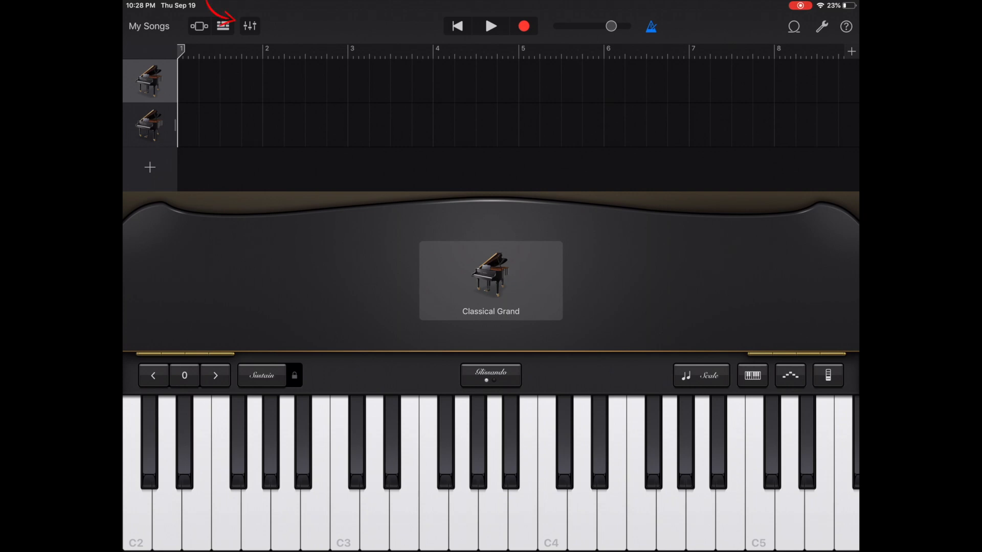
Open Track Settings for the first Classical Grand piano track from Track Controls
left_click(250, 26)
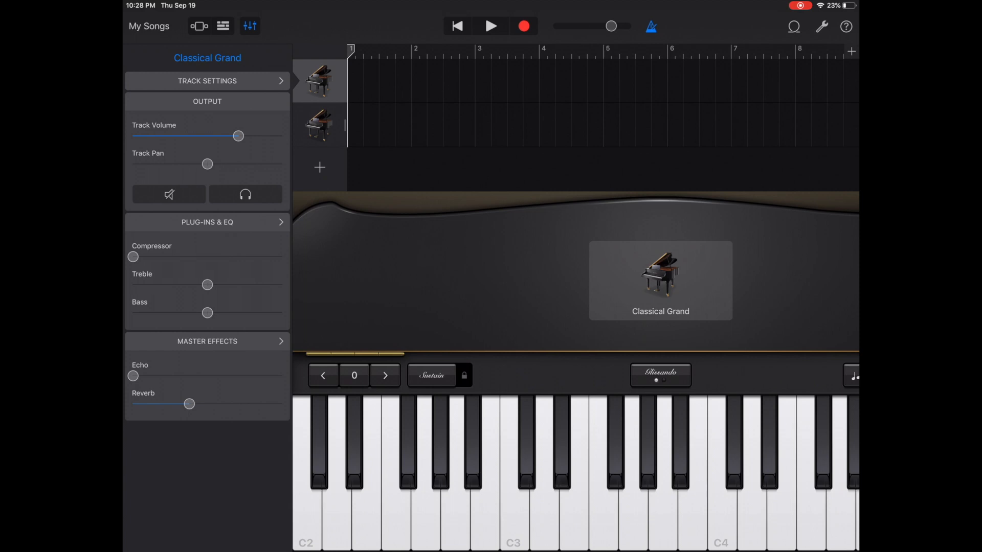
left_click(207, 81)
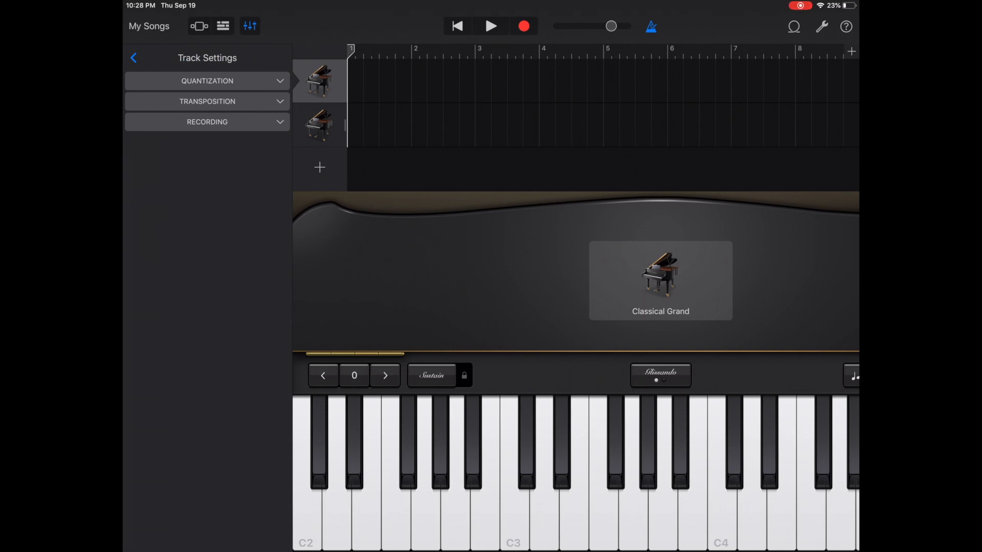
Expand and collapse the Quantization and Transposition sections, then expand Recording options
left_click(207, 80)
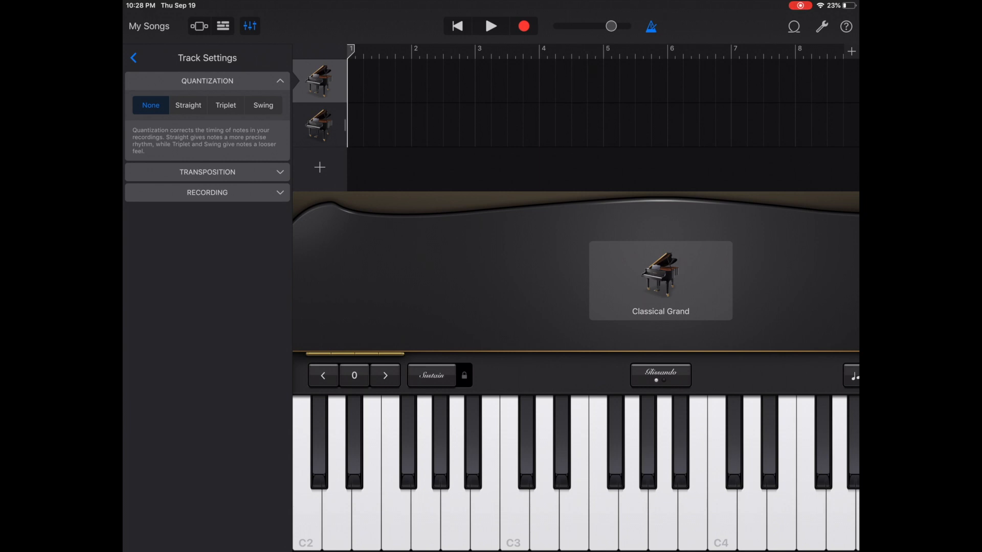
left_click(207, 81)
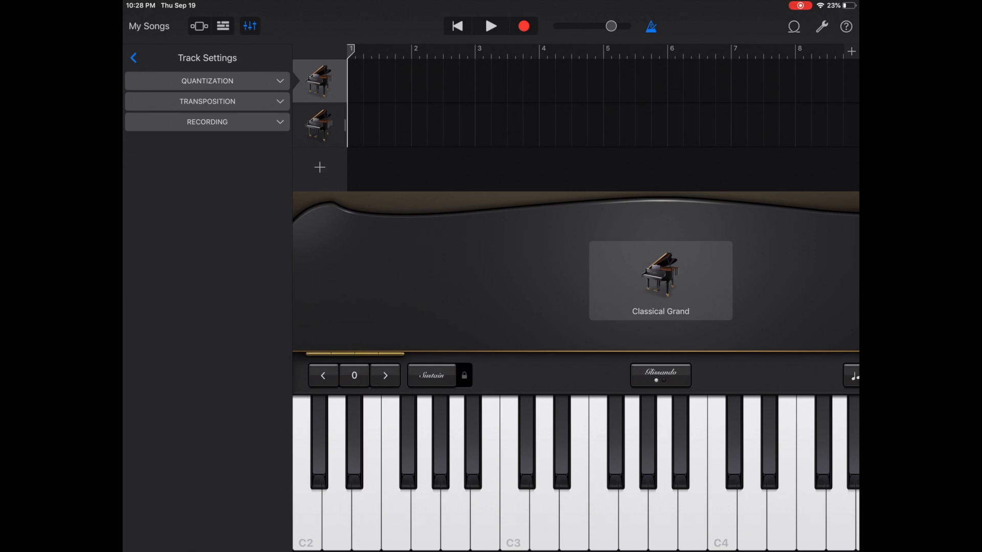
left_click(207, 101)
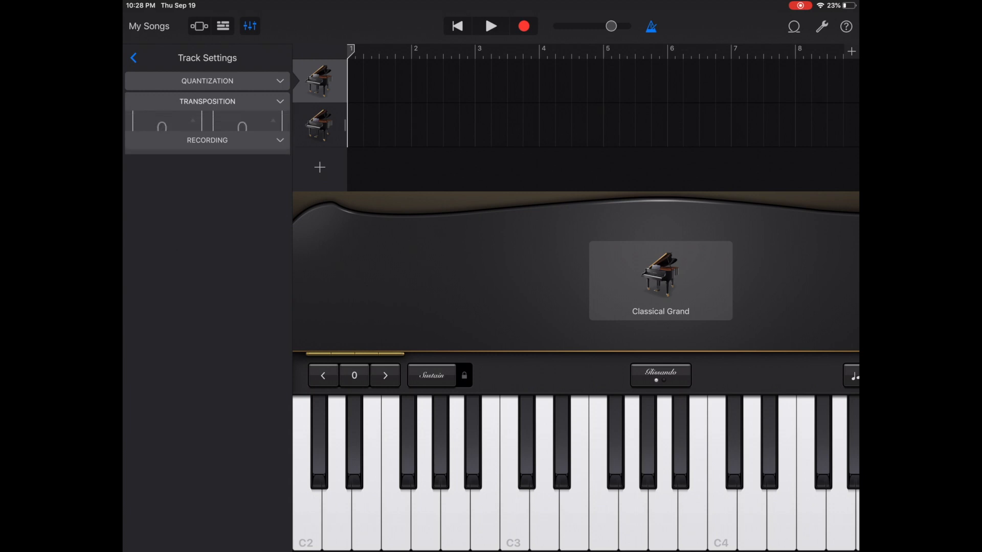
left_click(207, 100)
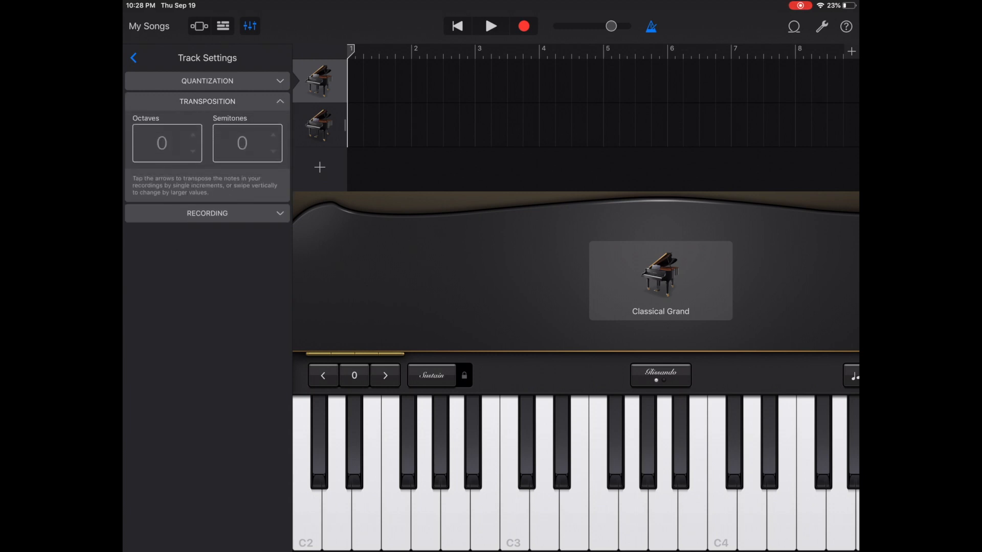
left_click(207, 101)
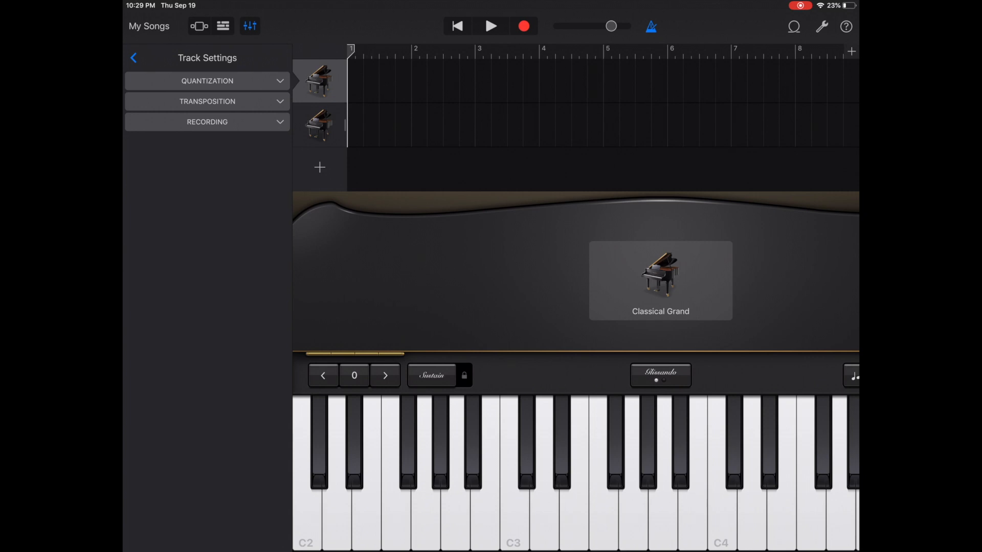
left_click(206, 122)
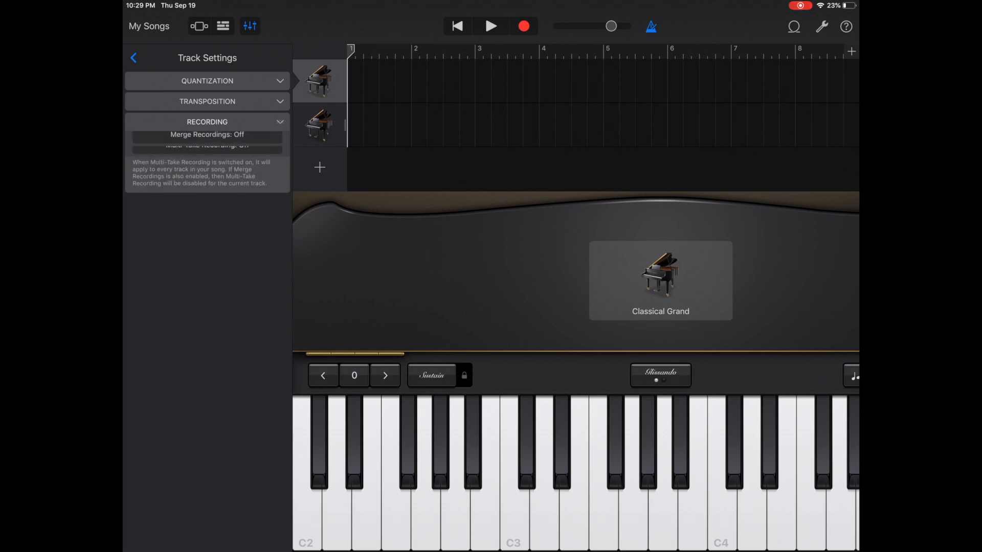
Confirm Merge Recordings and Multi-Take Recording are off, then return to Track Controls
left_click(207, 121)
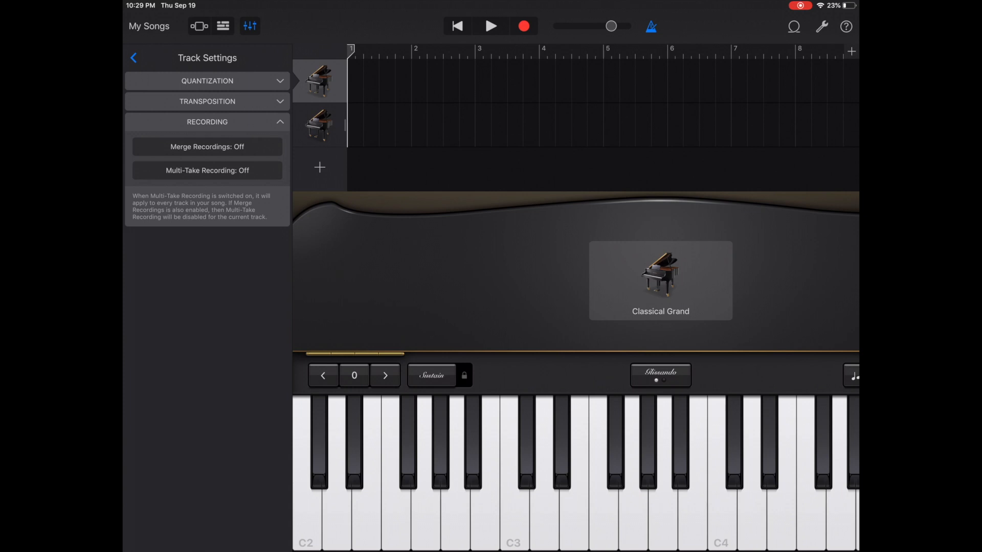
left_click(208, 122)
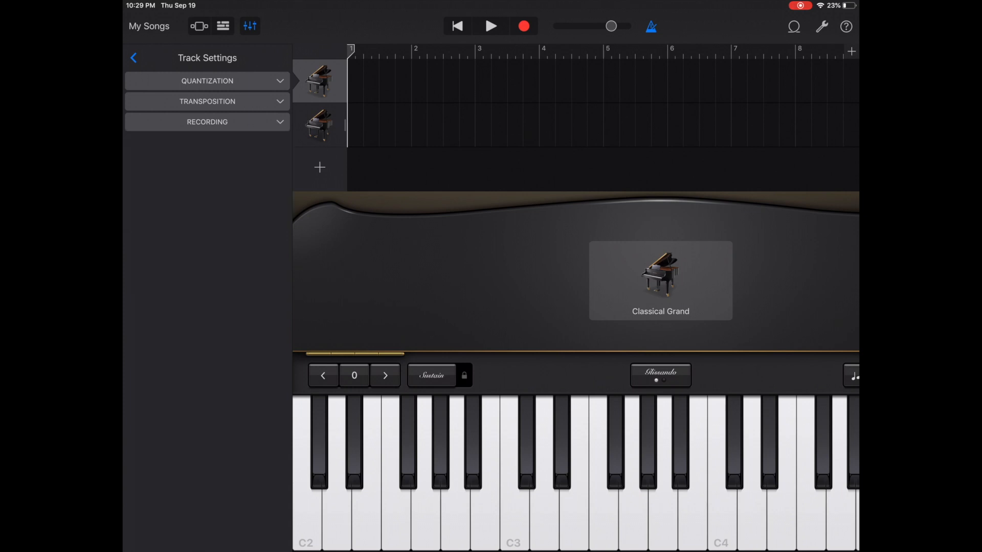
left_click(133, 57)
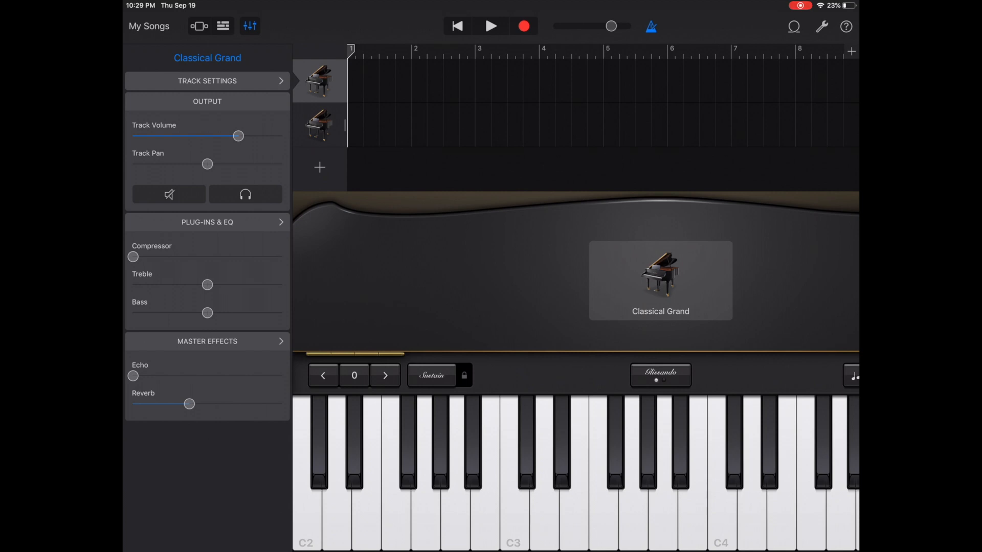
Browse Effects and Audio Unit Extensions without adding any, keeping only Compressor and Visual EQ
left_click(207, 221)
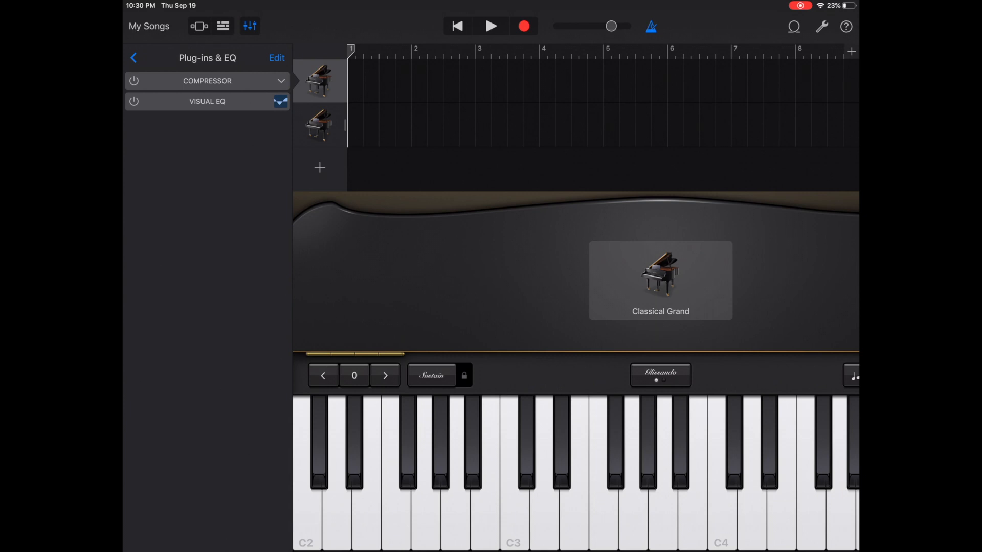
left_click(276, 58)
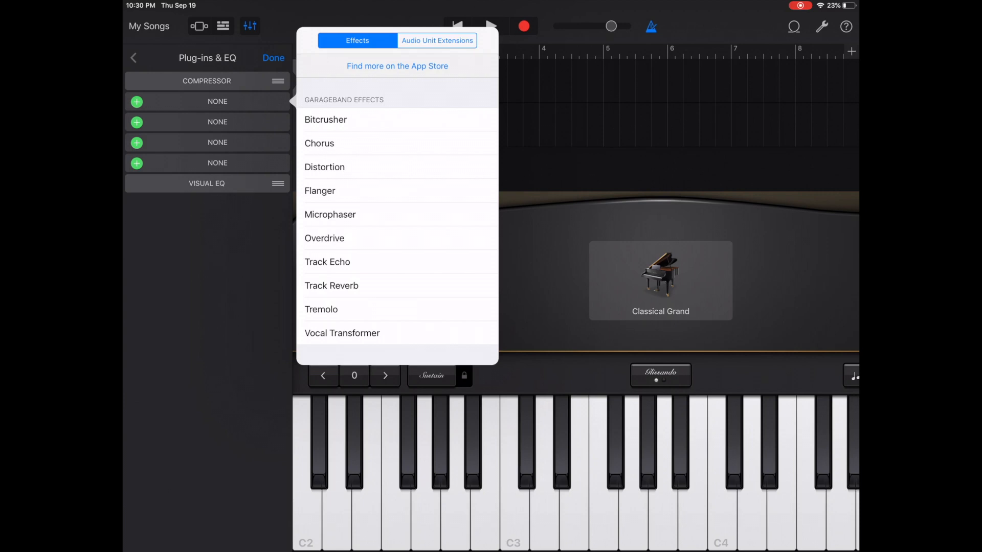
left_click(437, 40)
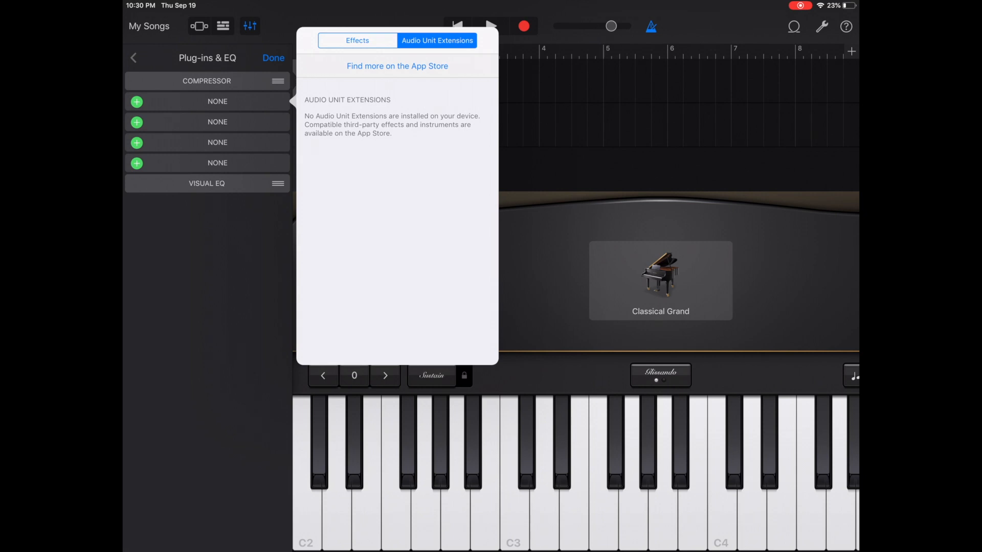
left_click(357, 40)
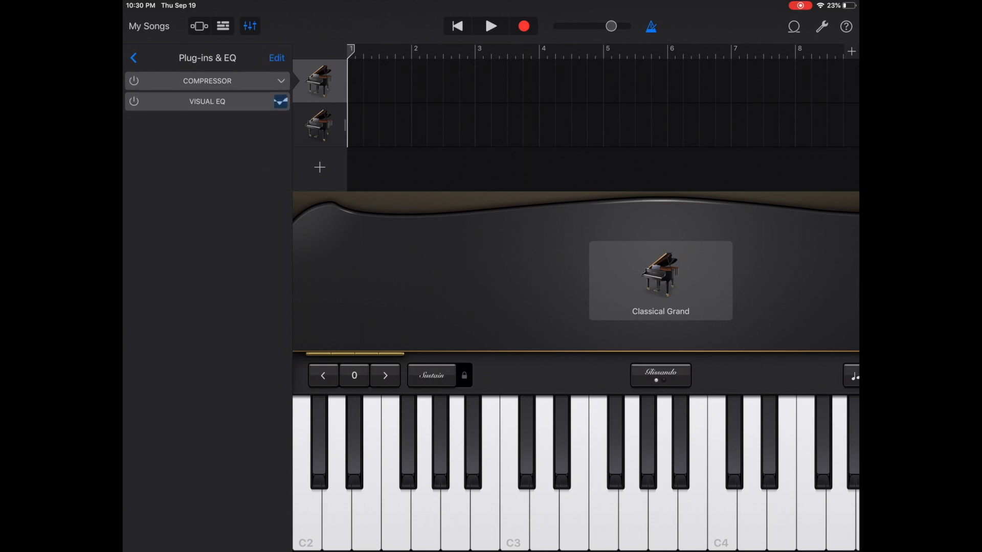
left_click(134, 57)
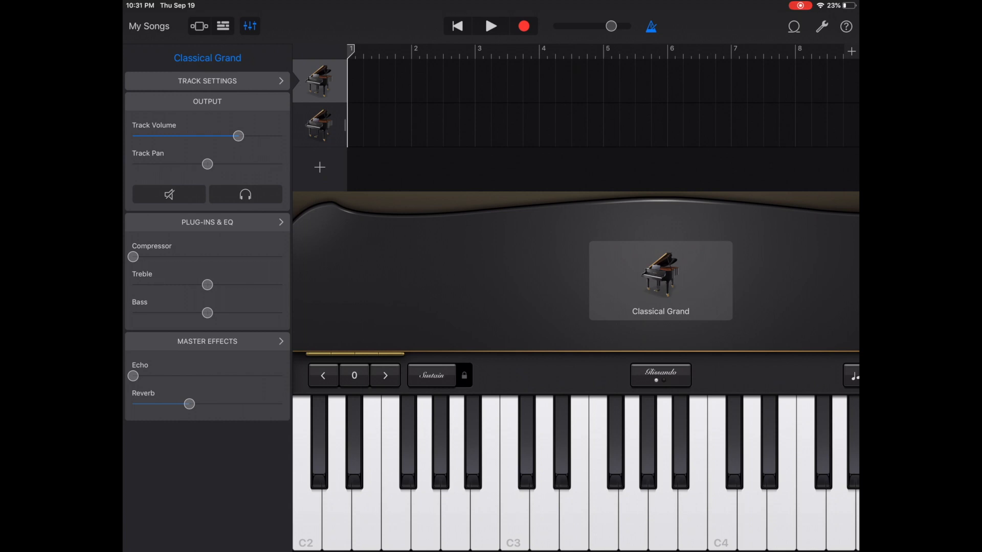
Close the Track Controls panel to show the full-width Classical Grand keyboard
left_click(250, 25)
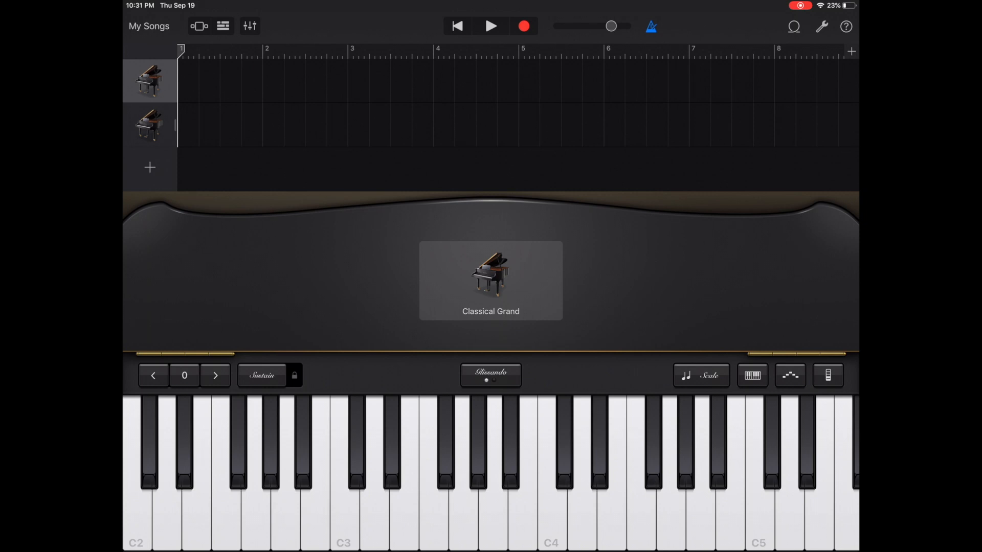
left_click(490, 25)
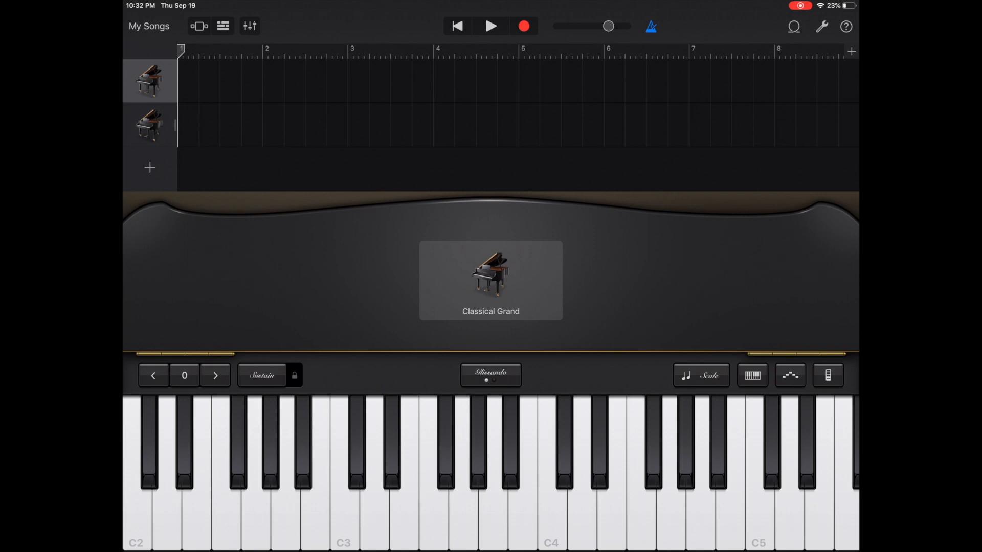
left_click(650, 26)
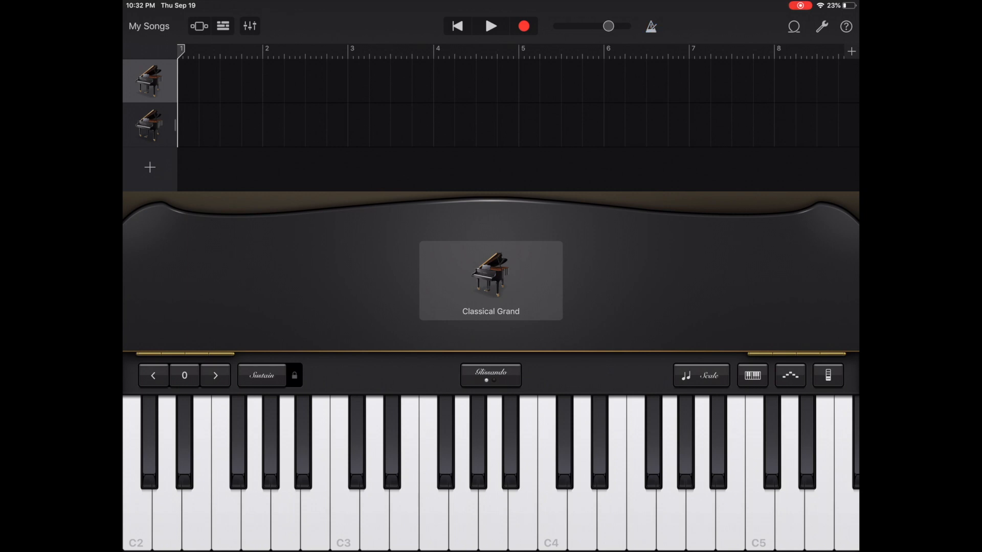
left_click(650, 26)
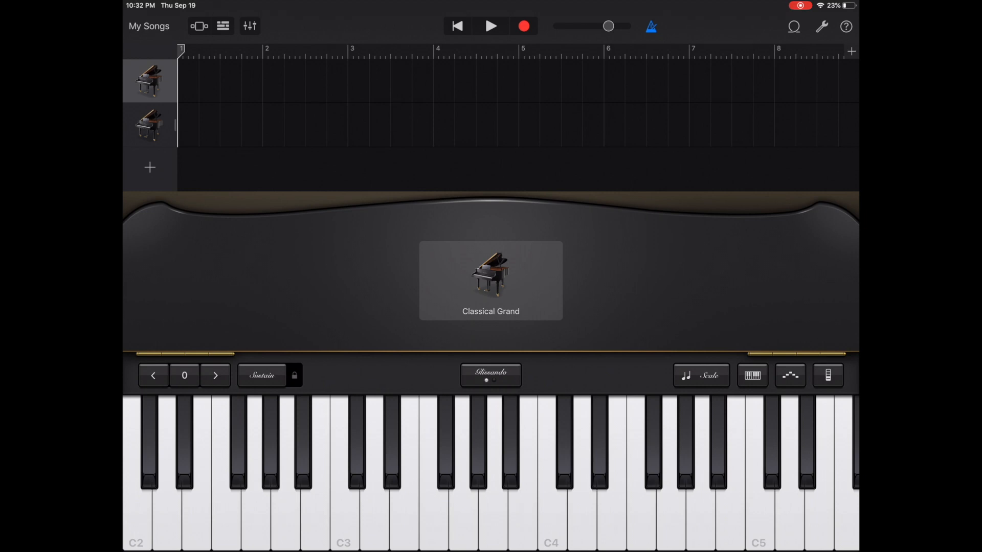
Open and scroll through the Apple Loops browser, then dismiss it without adding loops
left_click(792, 26)
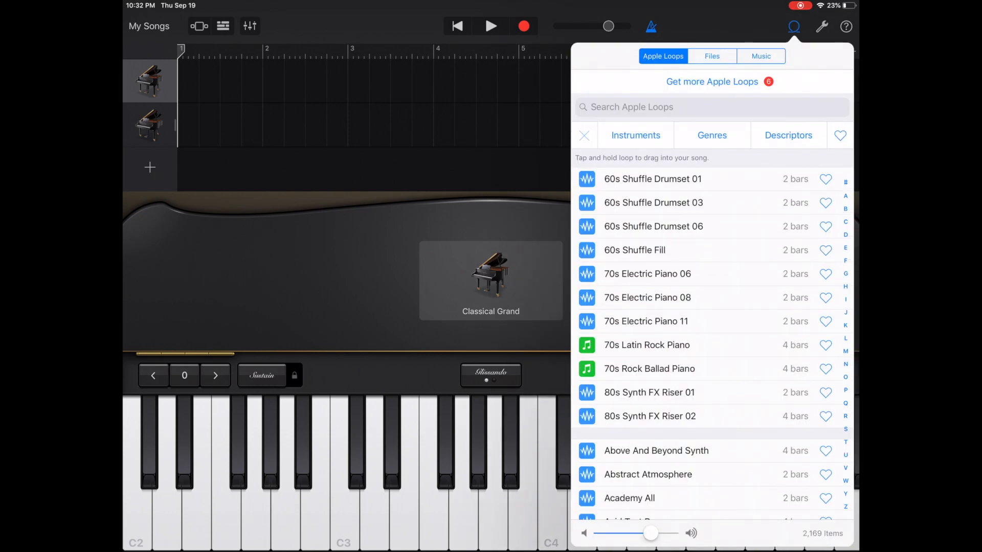
scroll("down", 3)
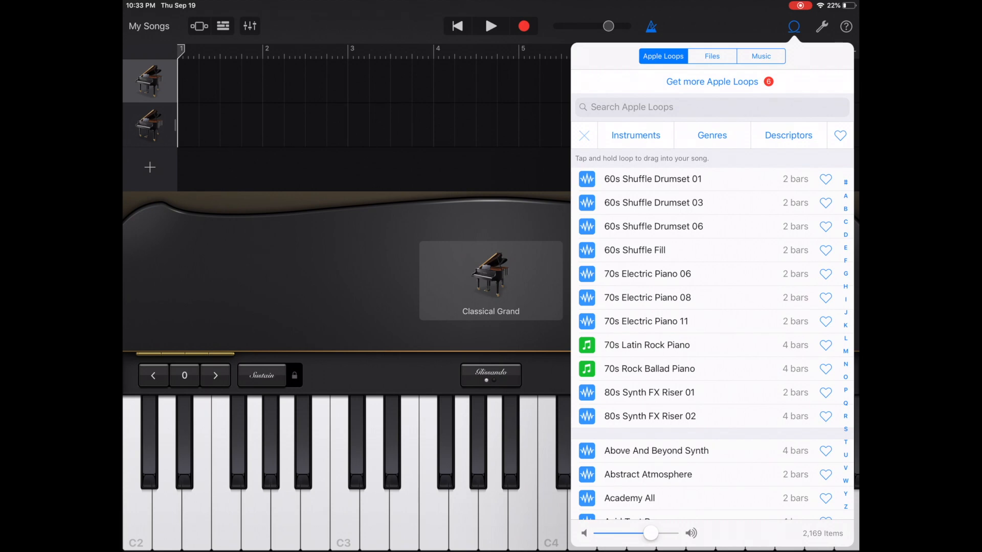
left_click(793, 26)
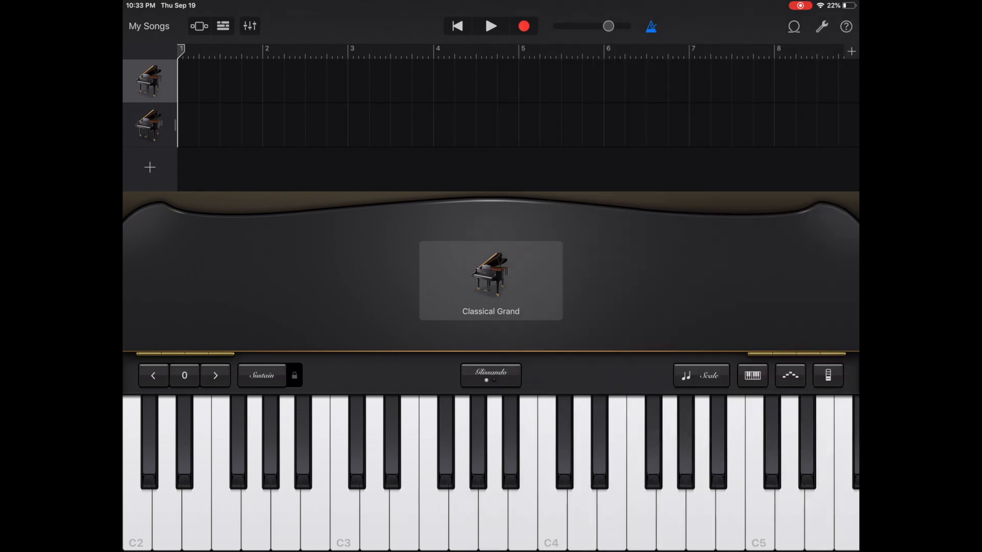
left_click(821, 26)
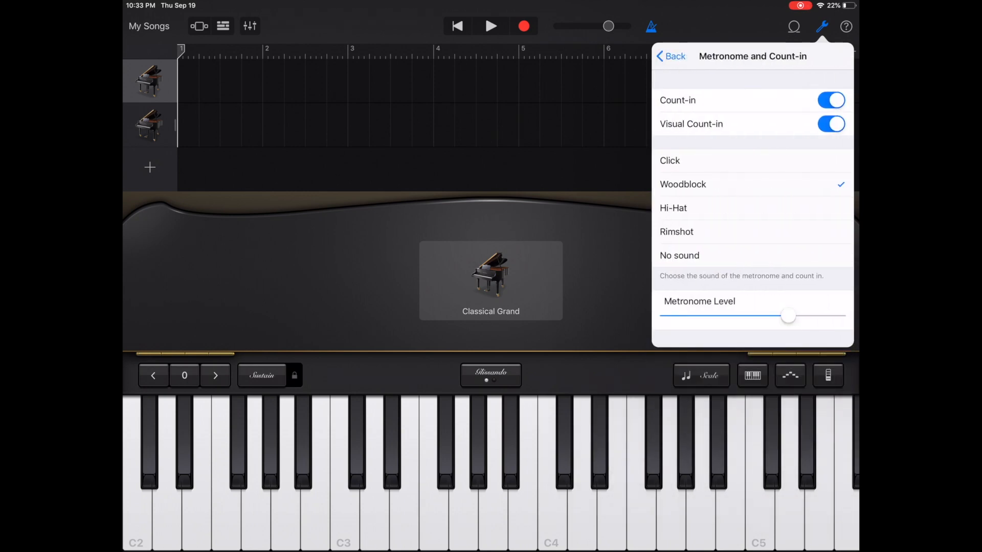
left_click(831, 101)
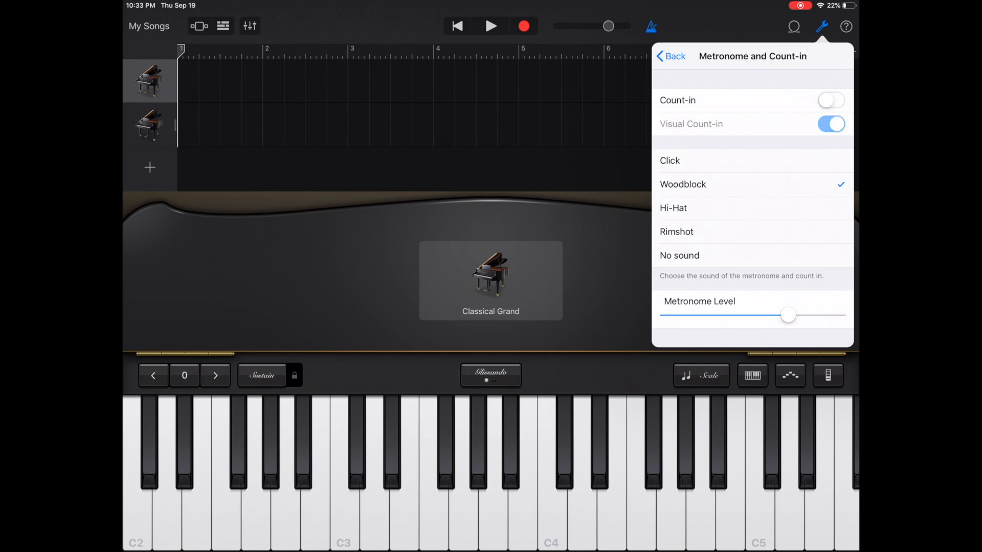
left_click(831, 101)
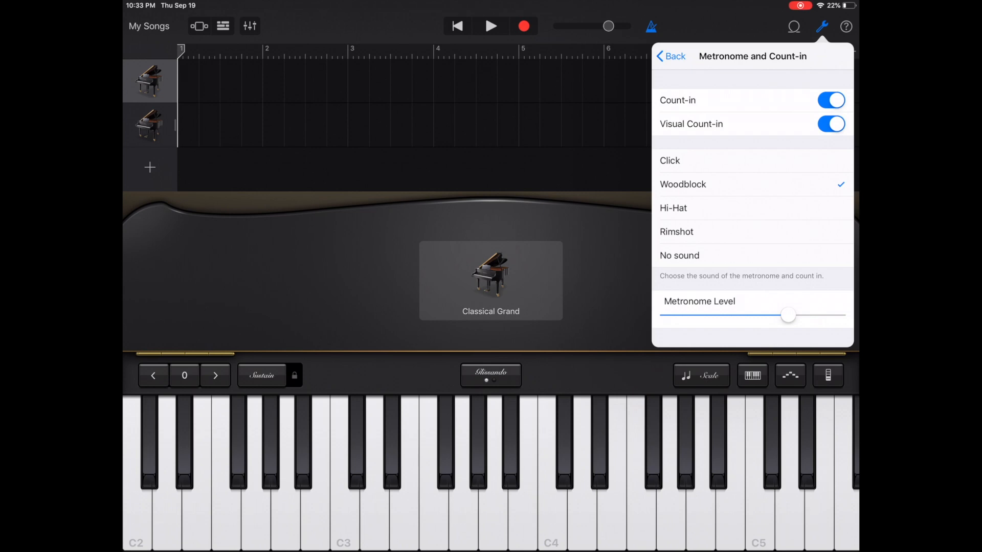
left_click_drag(787, 316, 719, 316)
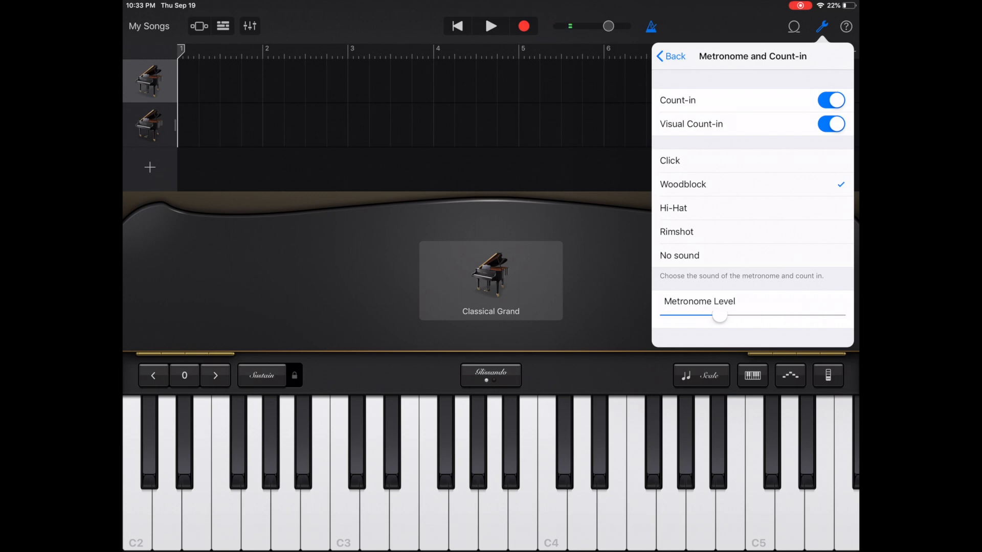
left_click_drag(720, 316, 829, 316)
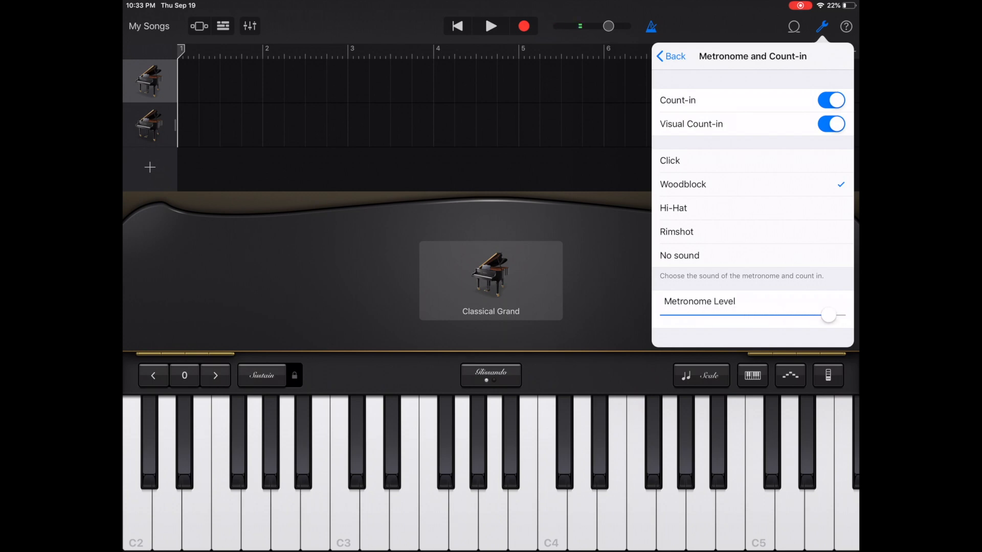
left_click_drag(828, 315, 796, 316)
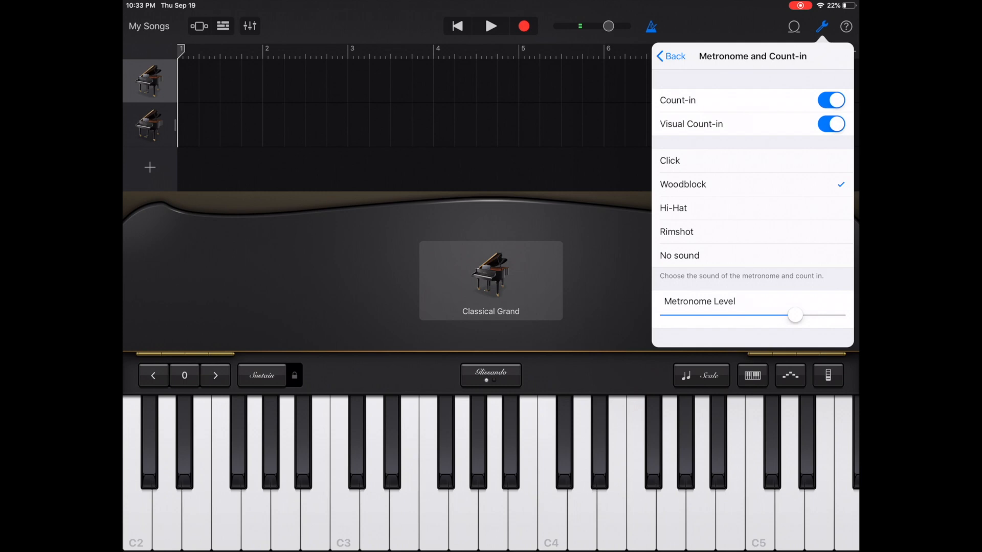
left_click(820, 26)
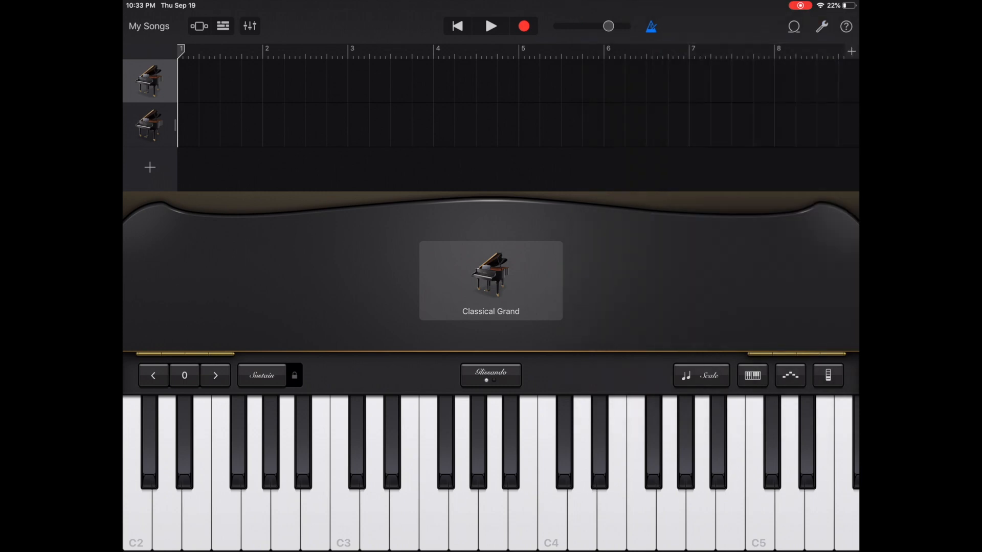
left_click(845, 26)
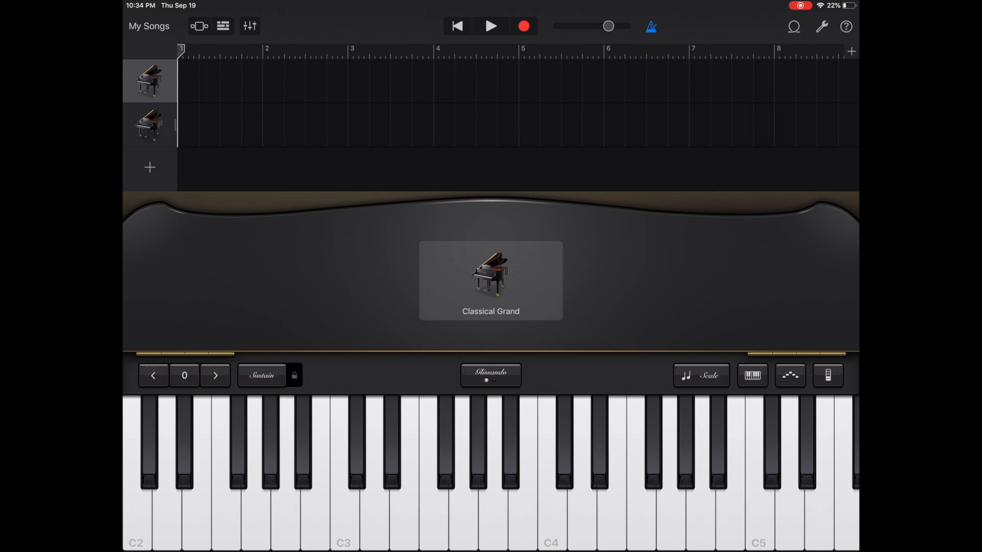
left_click(343, 470)
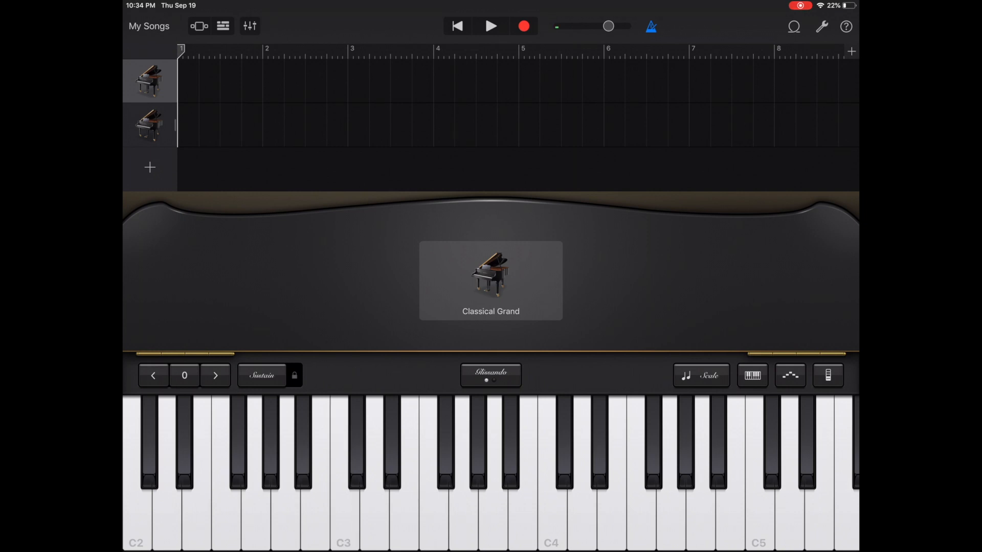
left_click(154, 375)
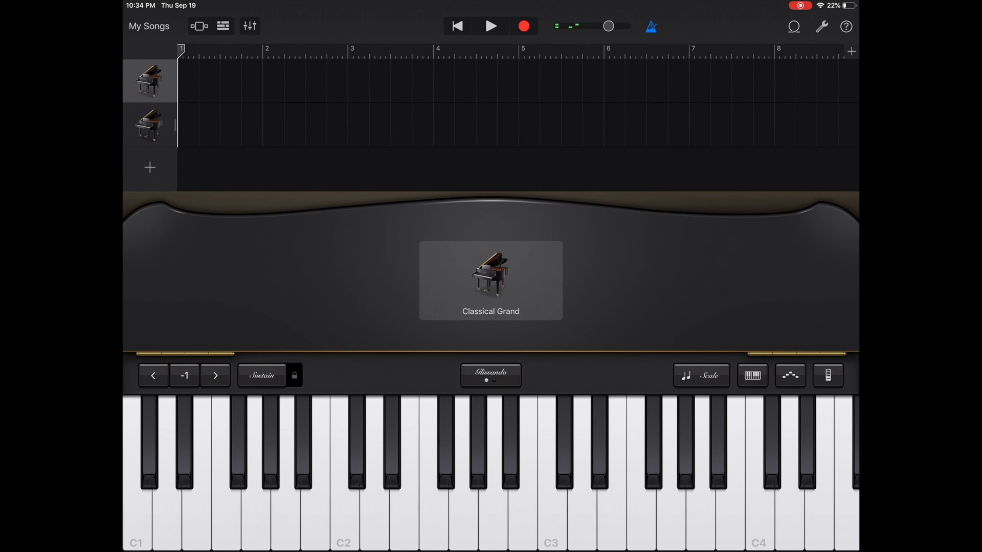
left_click(215, 374)
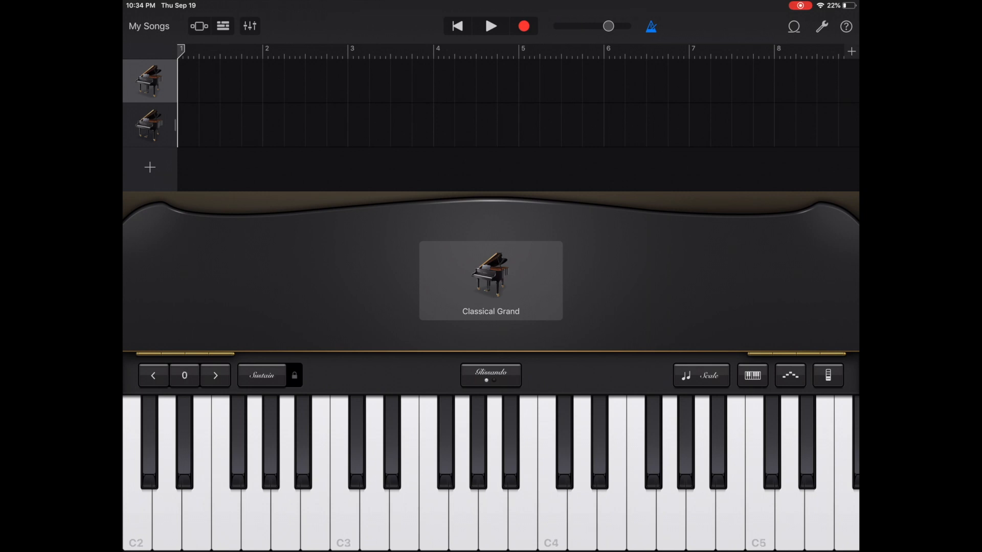
left_click(215, 375)
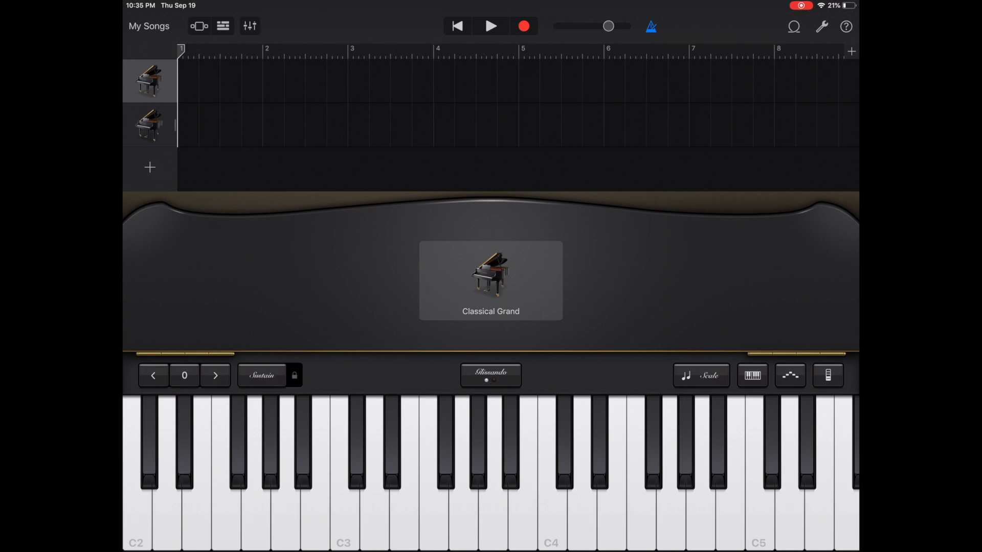
left_click(343, 489)
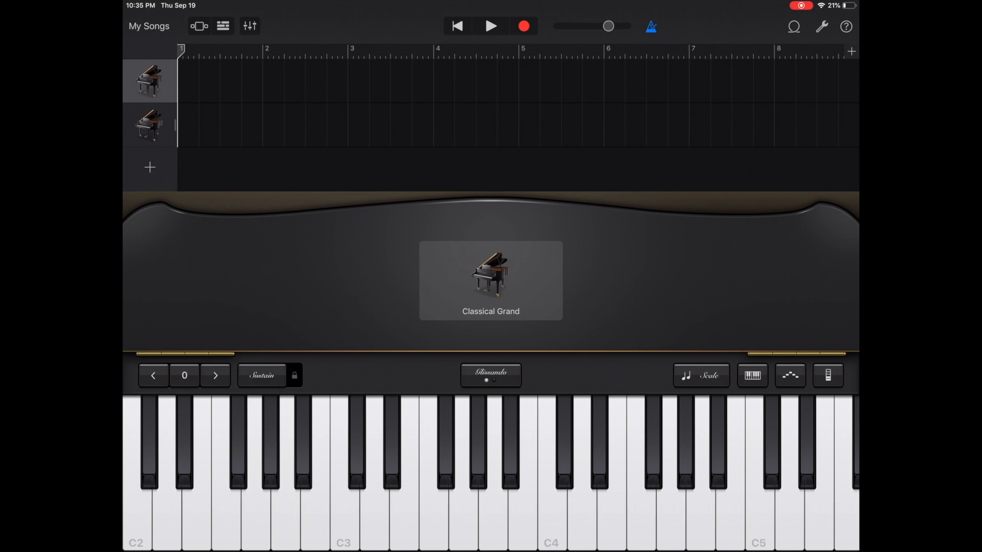
left_click(292, 376)
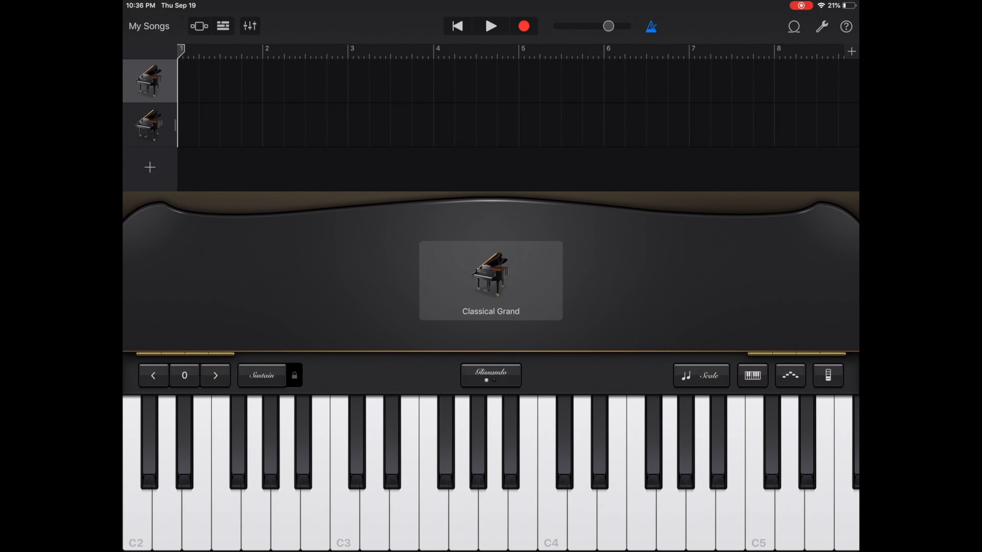
Switch Glissando to Scroll, slide the keys lower and higher, then restore Glissando
left_click(490, 374)
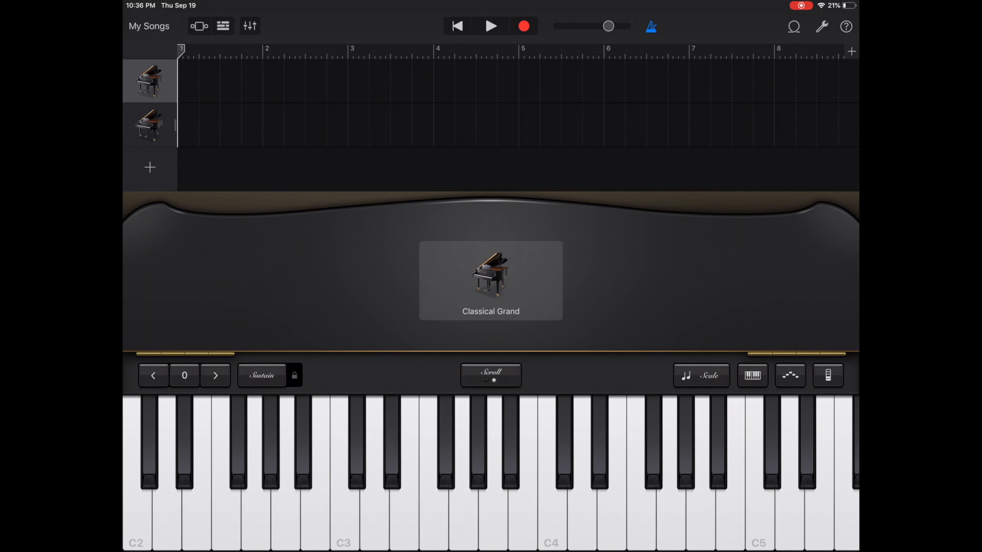
left_click(342, 476)
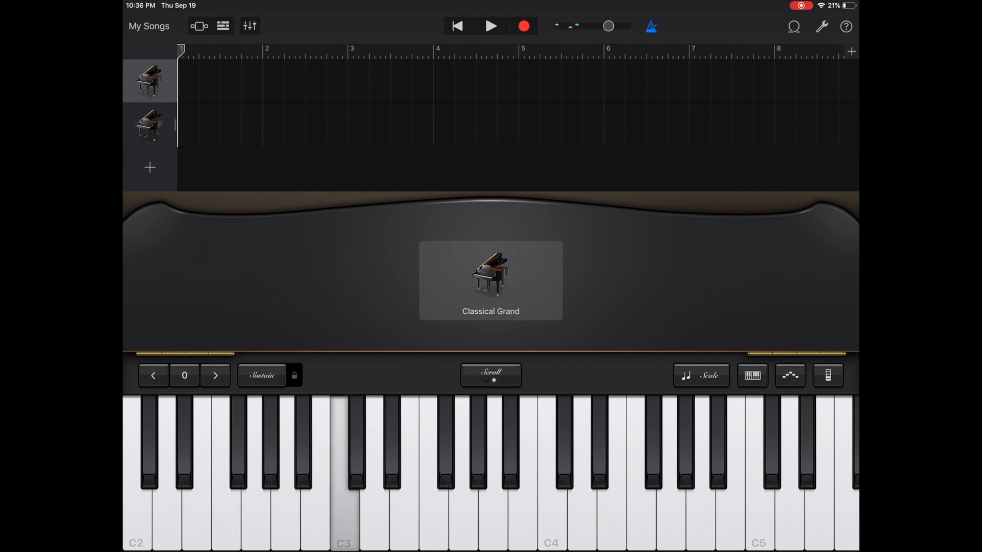
left_click(153, 375)
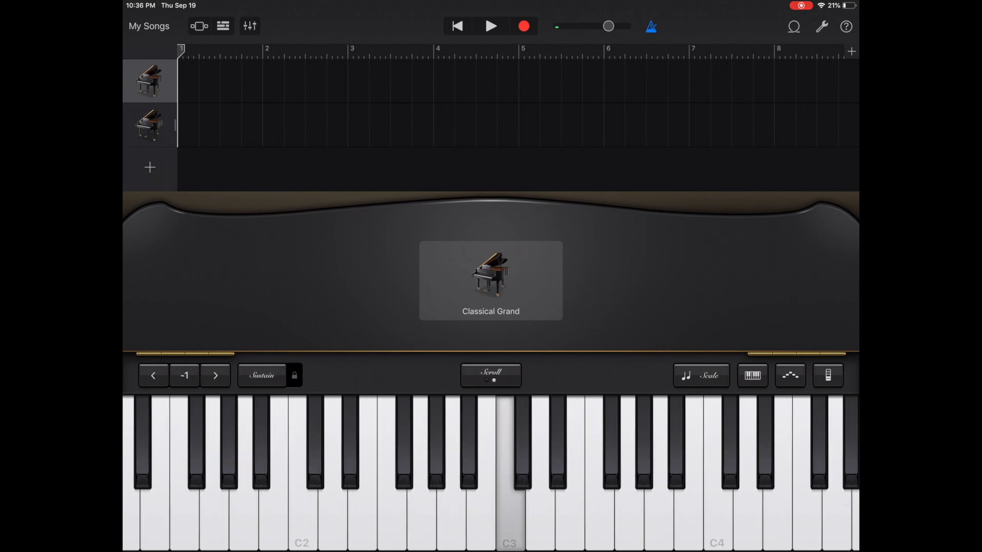
left_click(216, 375)
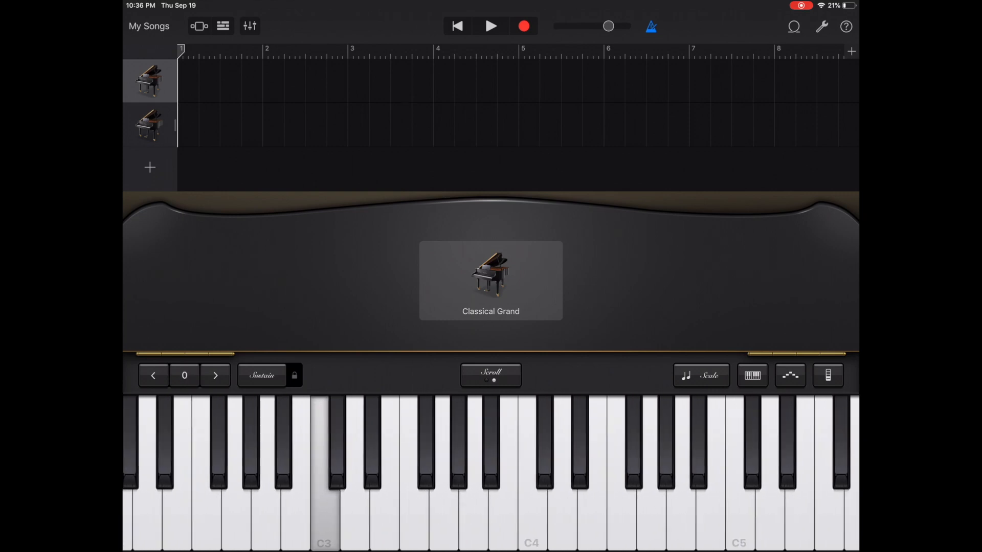
left_click(491, 374)
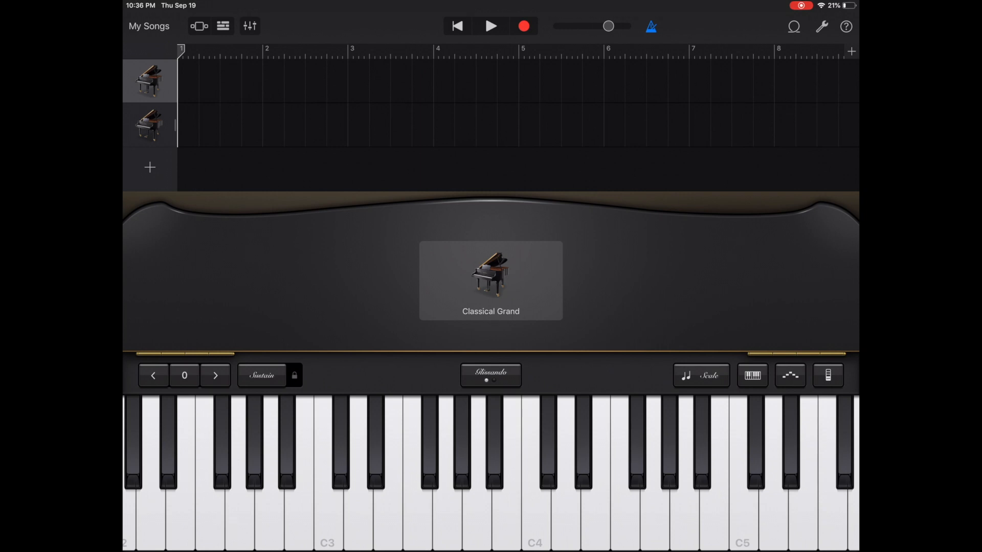
left_click(700, 374)
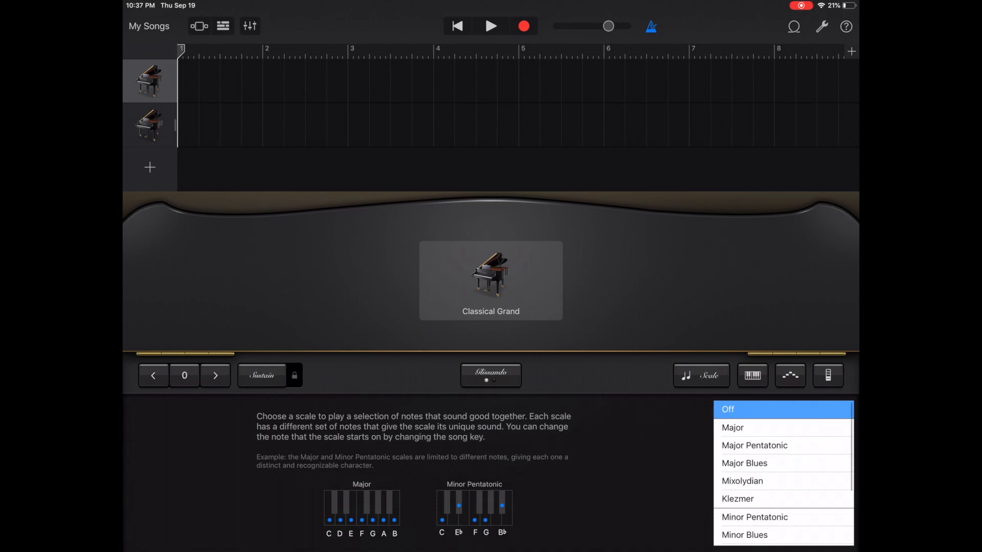
Apply the Major Blues scale, then the Japanese scale, and finally set Scale to Off
left_click(744, 463)
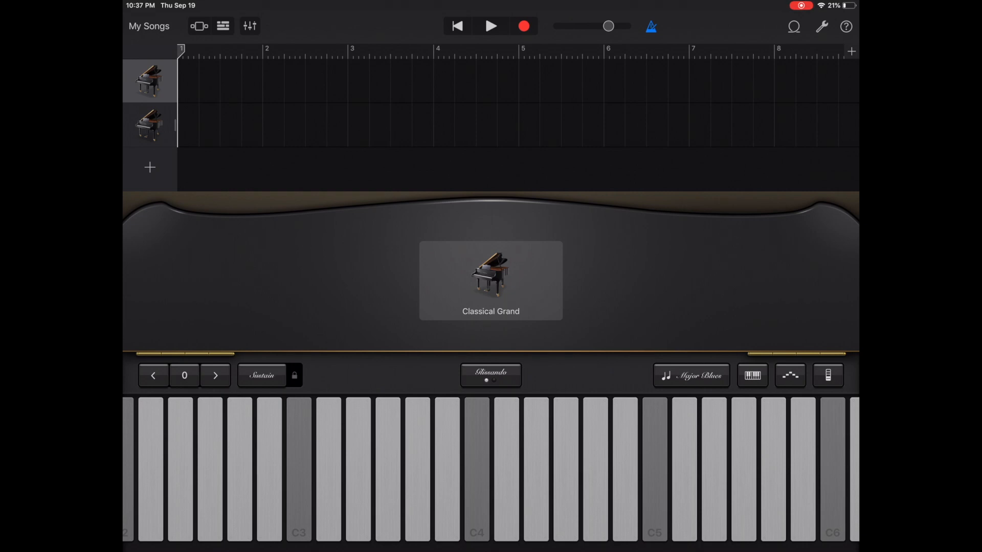
left_click(691, 375)
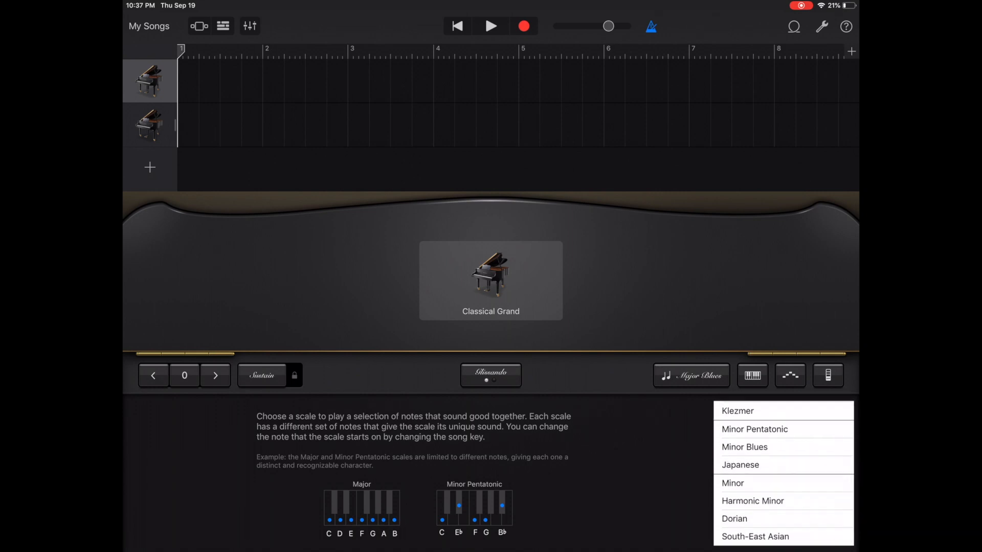
left_click(739, 465)
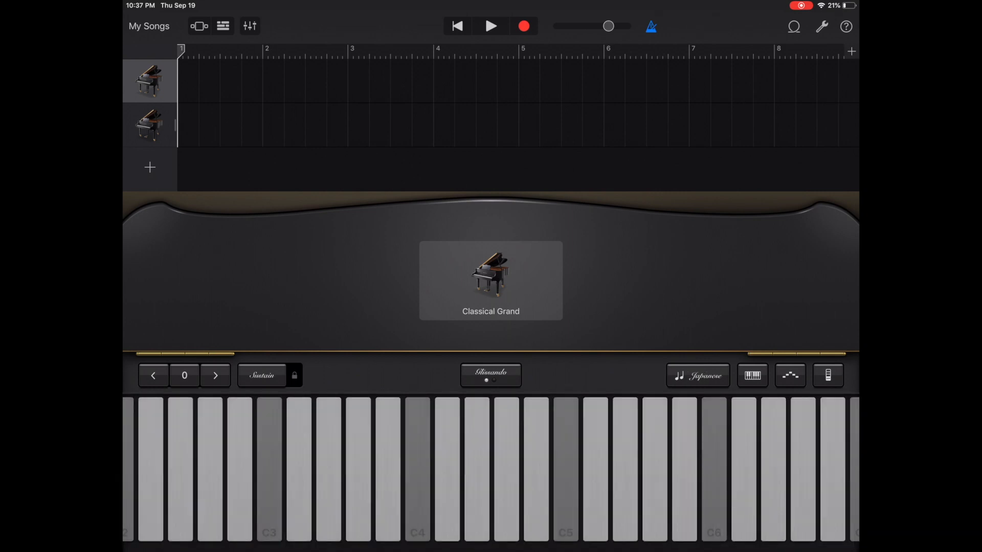
left_click(480, 469)
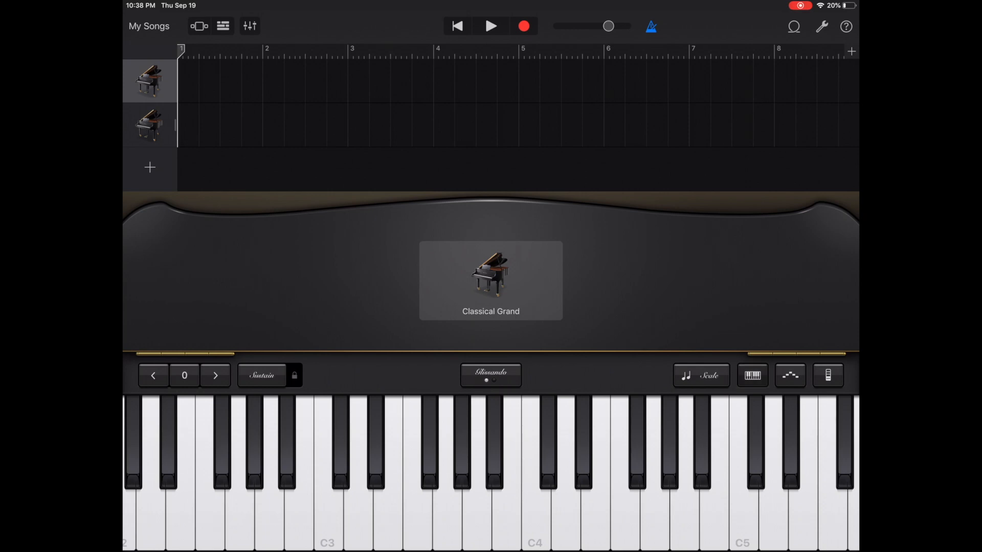
Set swipes to Scroll, drop three octaves, and use a single keyboard with largest keys
left_click(754, 374)
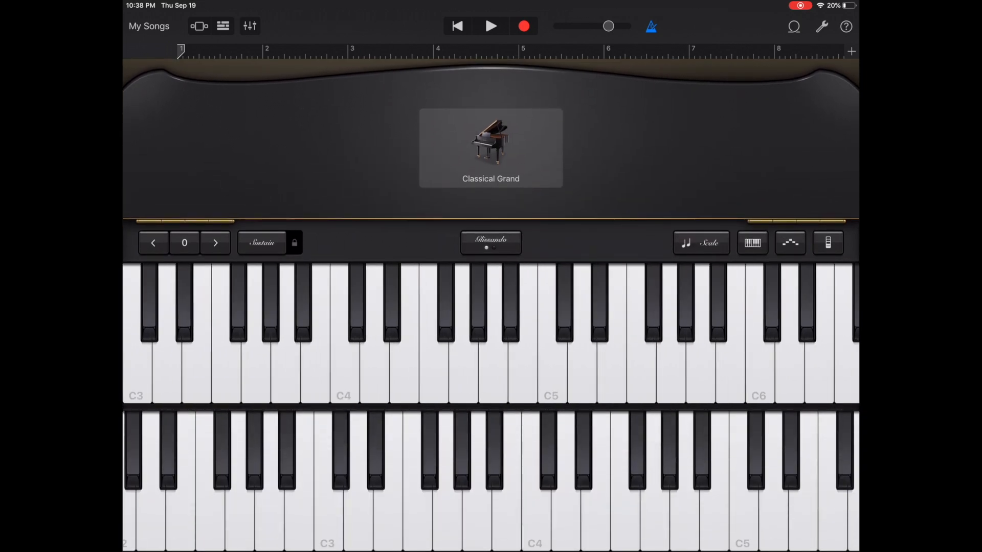
left_click(491, 243)
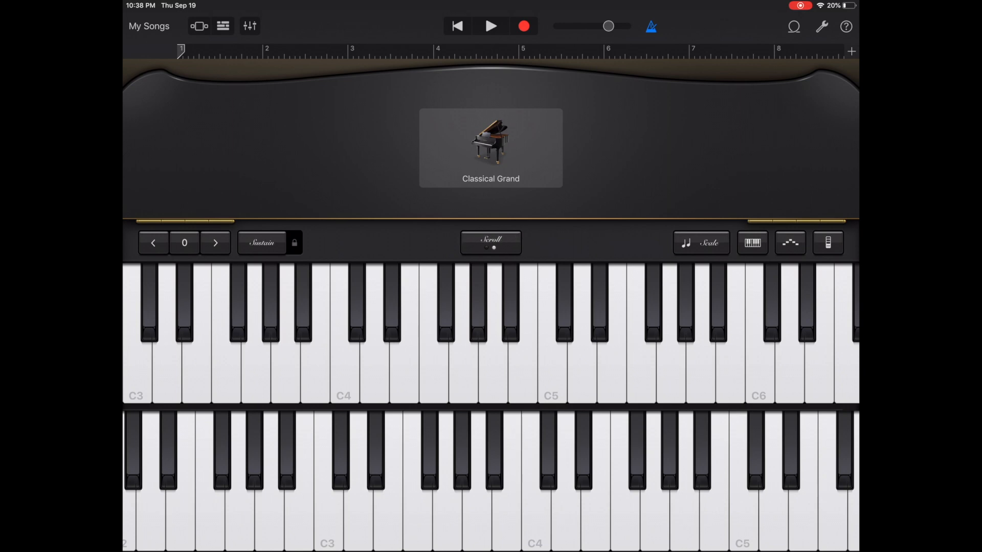
left_click(153, 243)
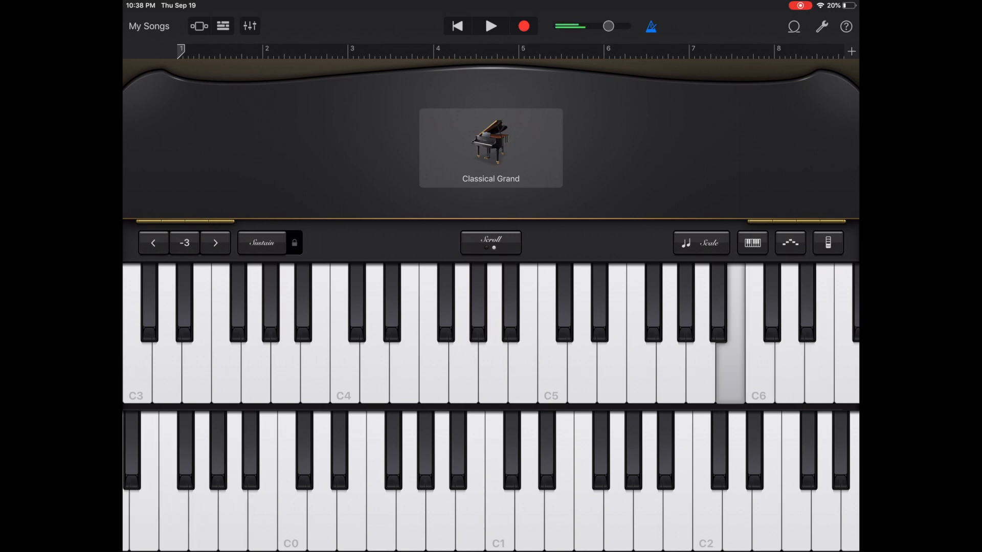
left_click(752, 243)
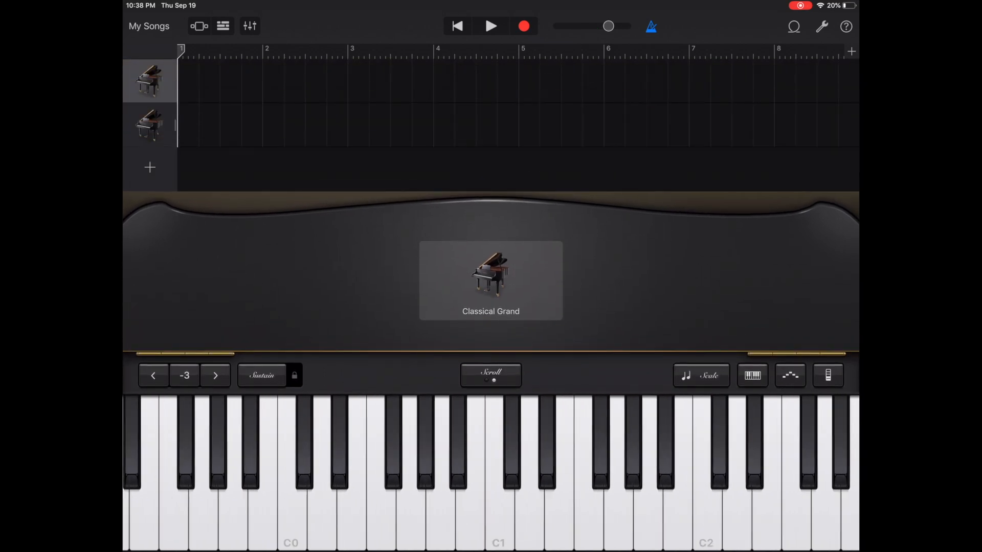
left_click(753, 375)
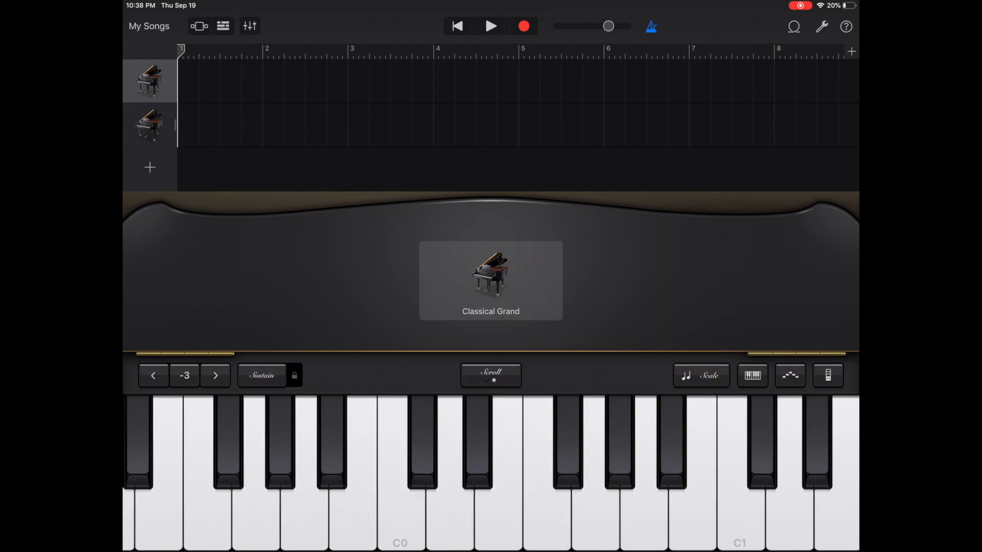
Try the two stacked keyboards layout, then return to a single keyboard with standard keys
left_click(752, 375)
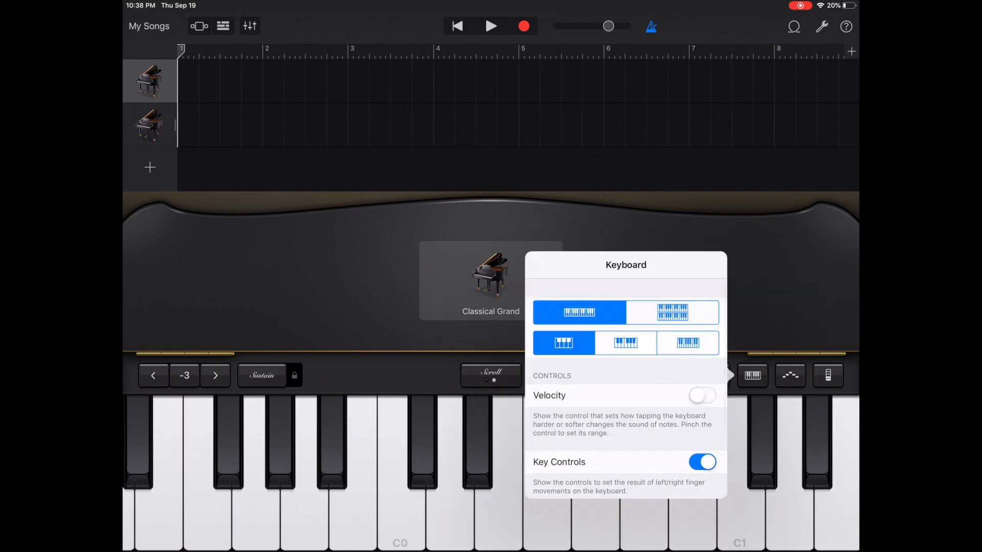
left_click(672, 312)
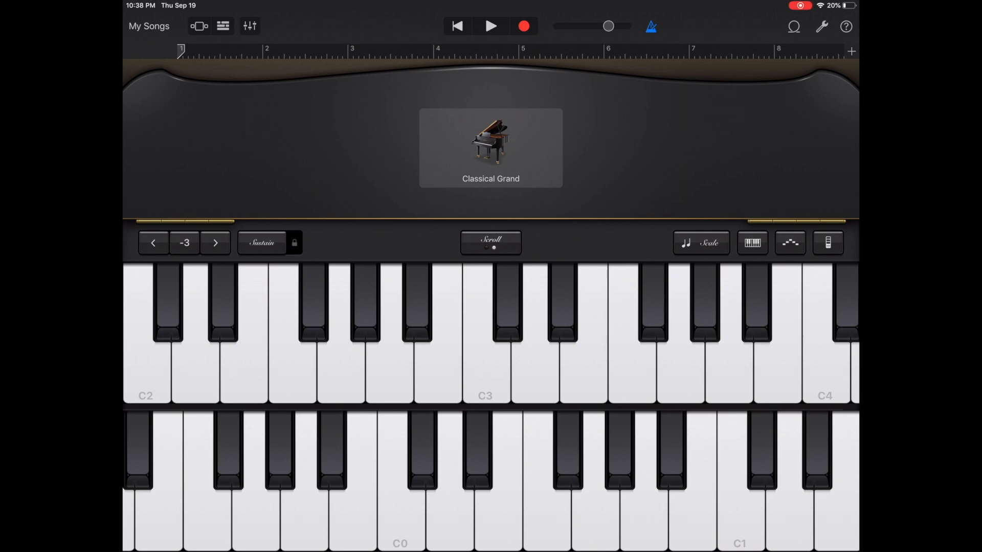
left_click(752, 243)
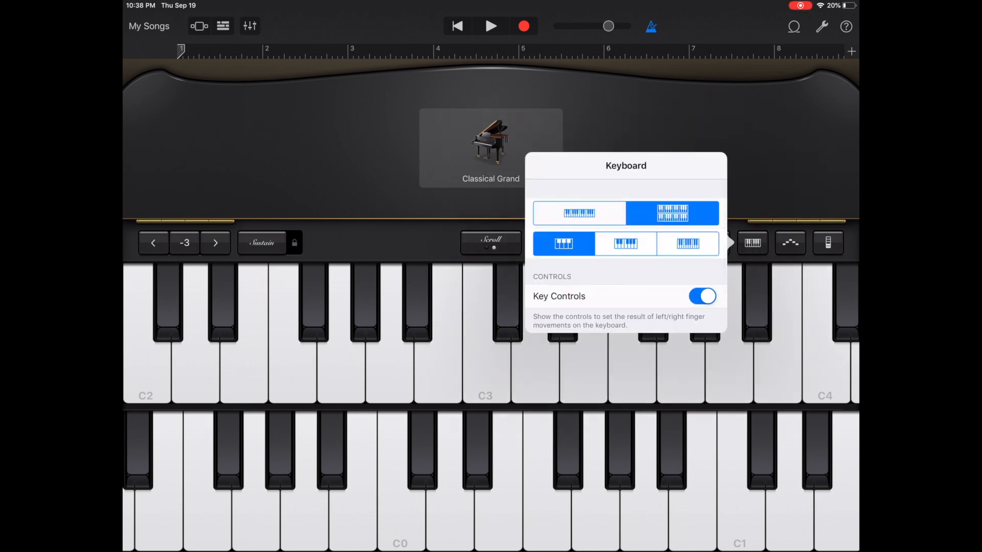
left_click(579, 212)
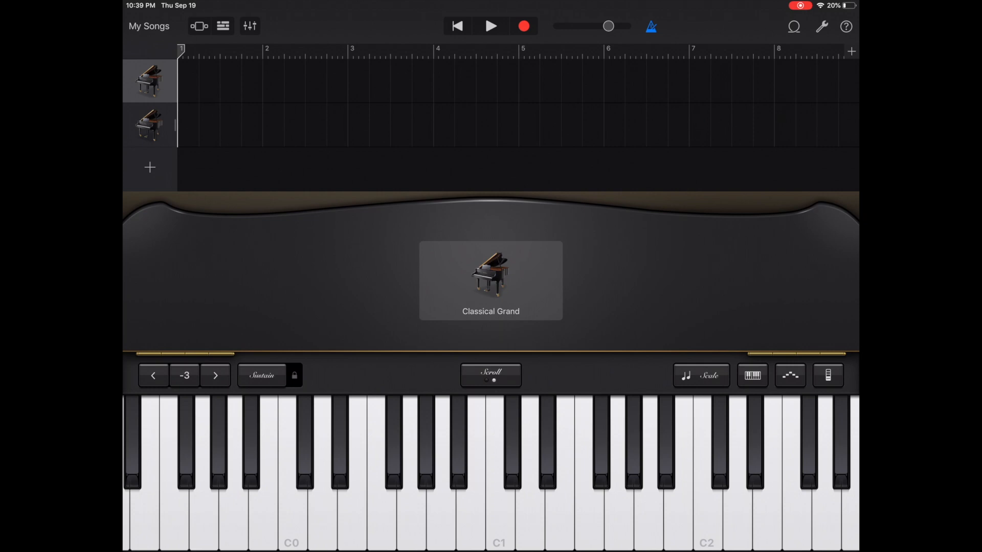
left_click(790, 376)
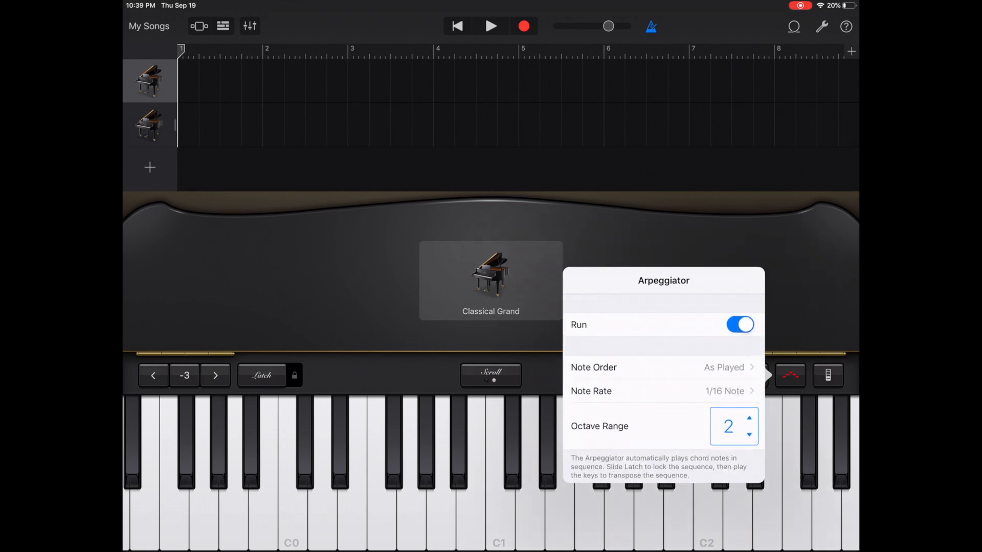
Set the arpeggiator running and review its Note Order options, keeping As Played
left_click(663, 368)
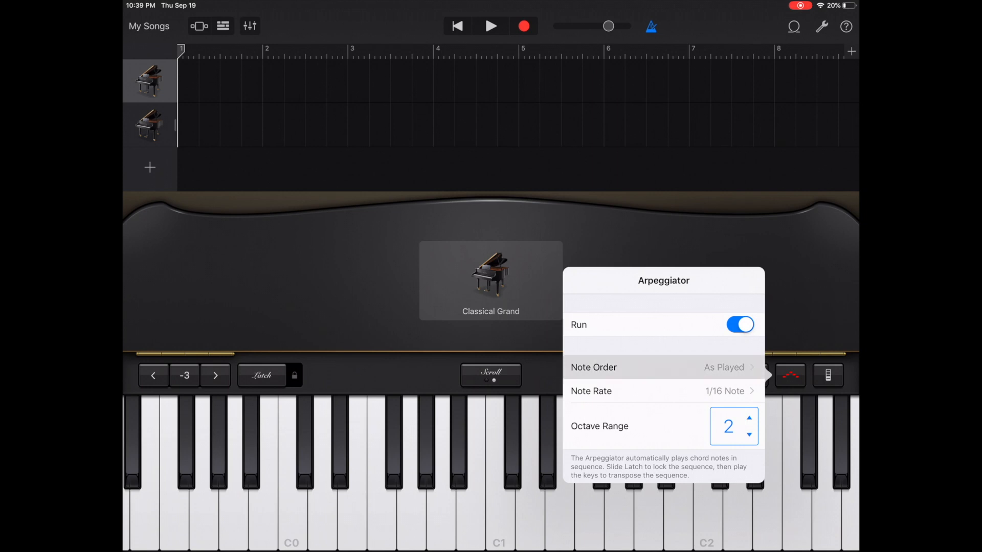
left_click(663, 368)
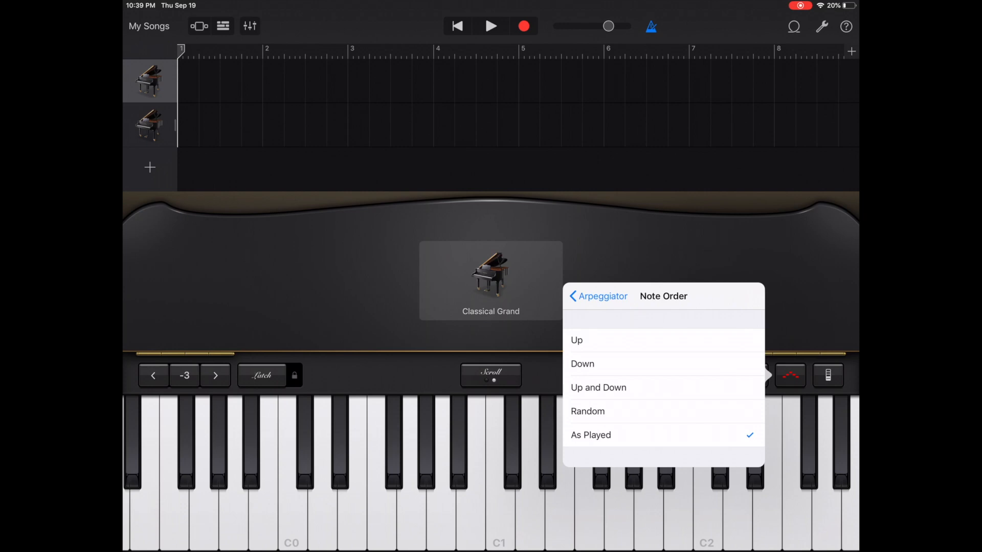
left_click(380, 476)
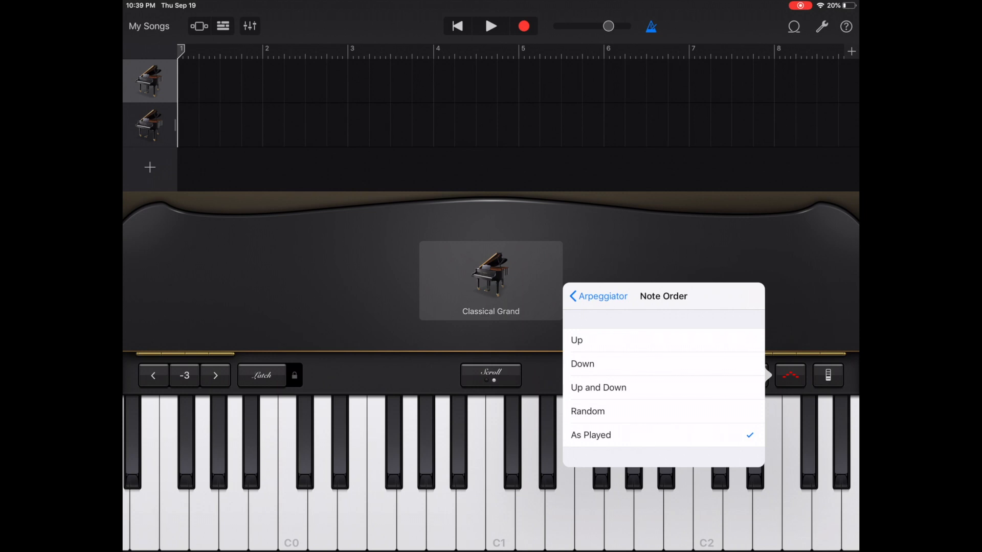
left_click(597, 296)
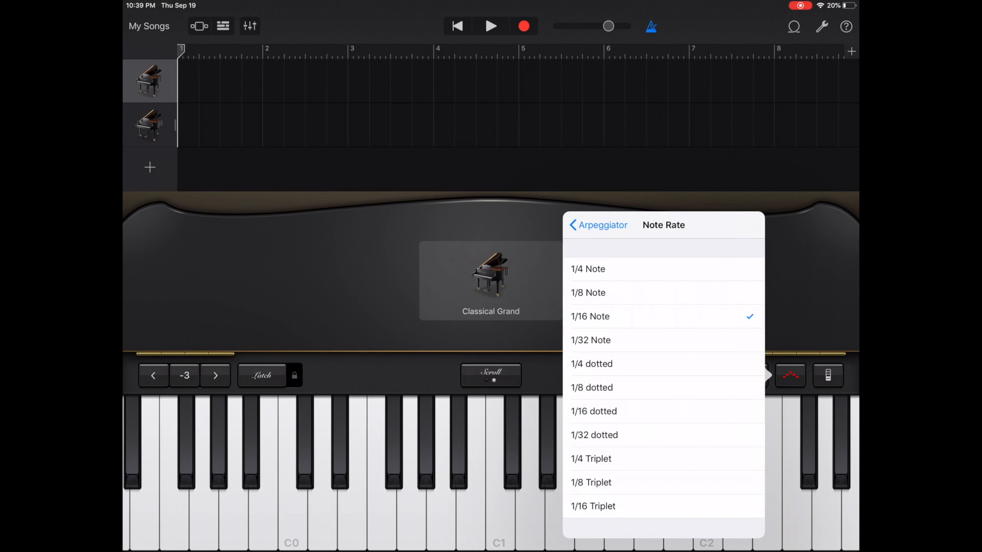
Show the arpeggiator's Note Rate list with sixteenth notes selected
left_click(593, 506)
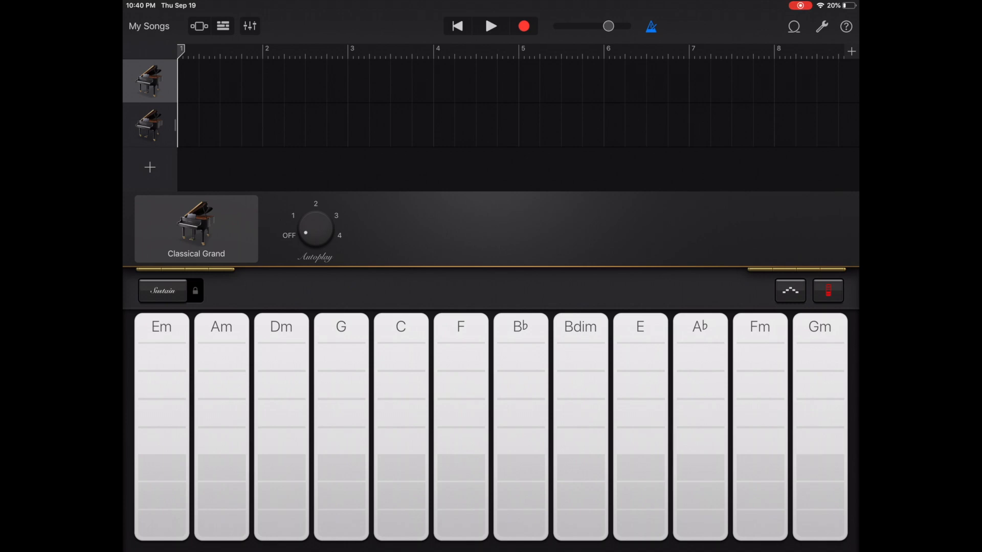
Play two chords on the Em-to-Gm chord strips with Autoplay off
left_click(400, 327)
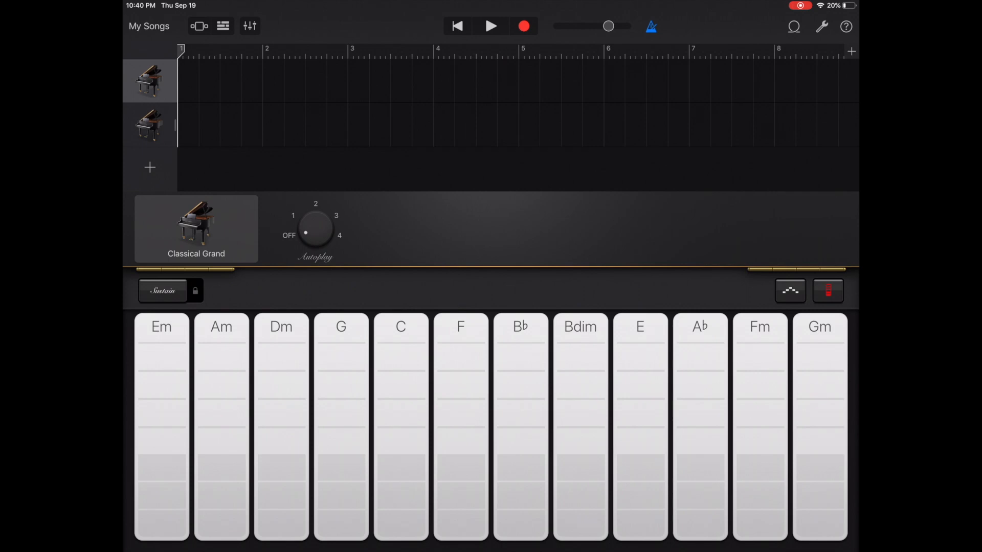
left_click(400, 498)
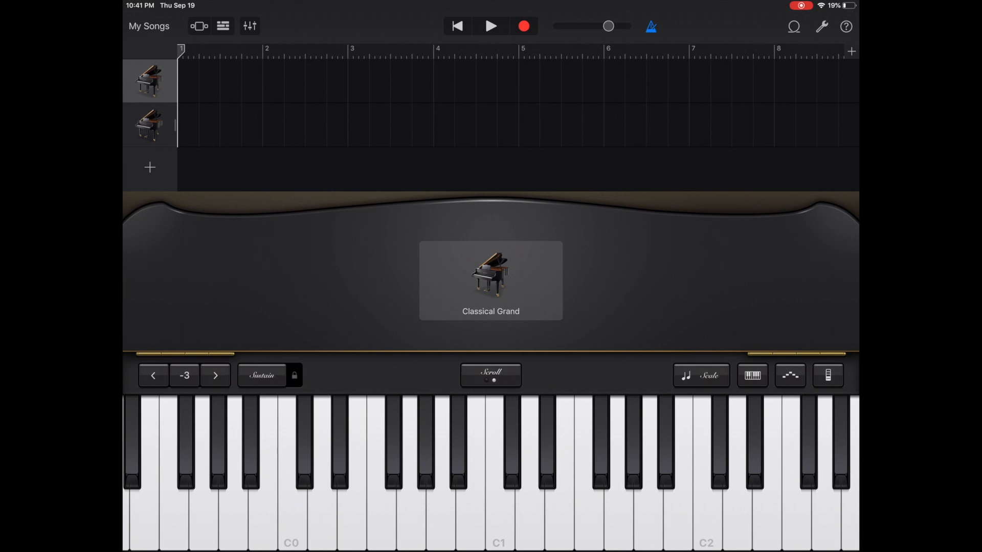
Open the Keyboards sound list for the track, with Classical Grand still selected
left_click(491, 280)
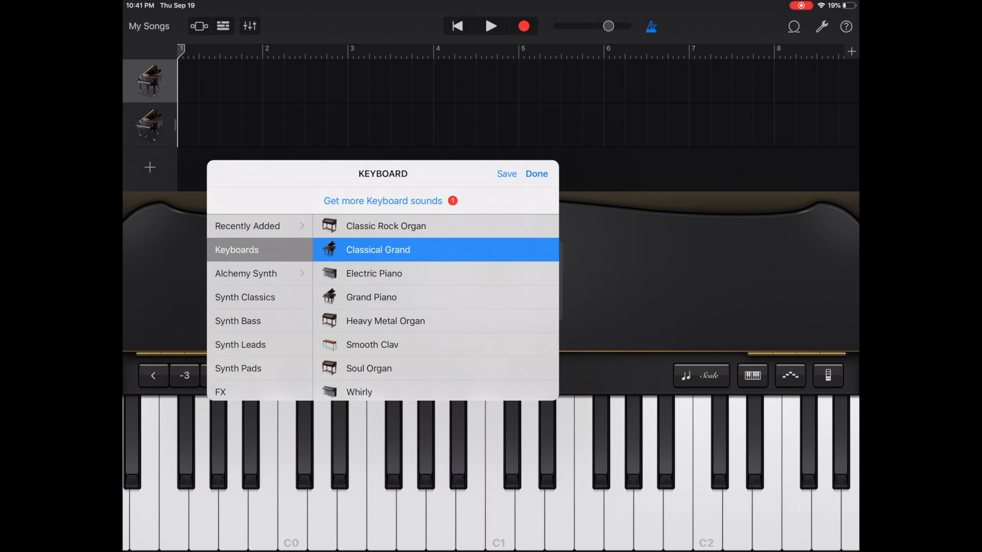
Select Classic Rock Organ and close the browser to show the drawbars and organ controls
left_click(386, 226)
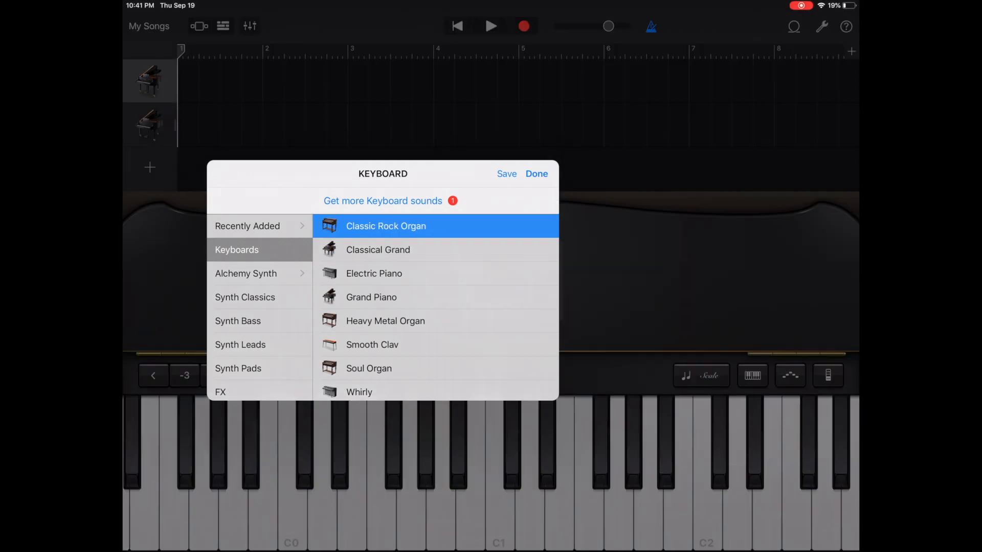
left_click(386, 226)
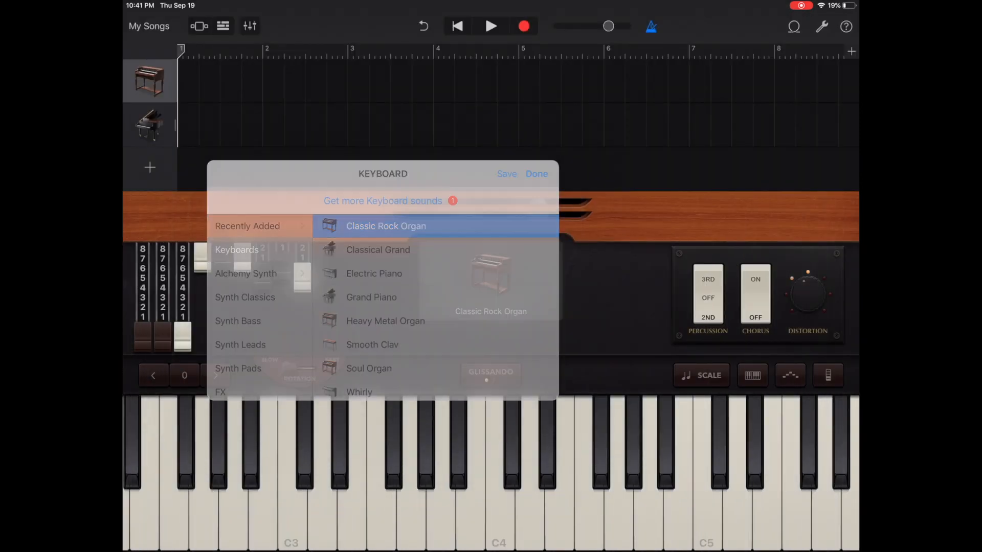
left_click(535, 174)
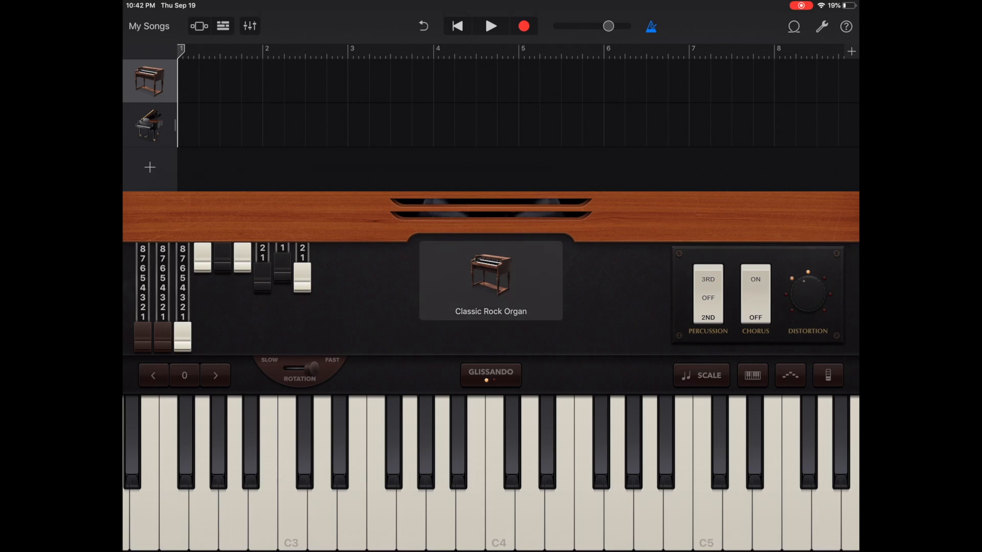
Switch the track to Electric Piano, then bring the Keyboards sound list back up
left_click(491, 279)
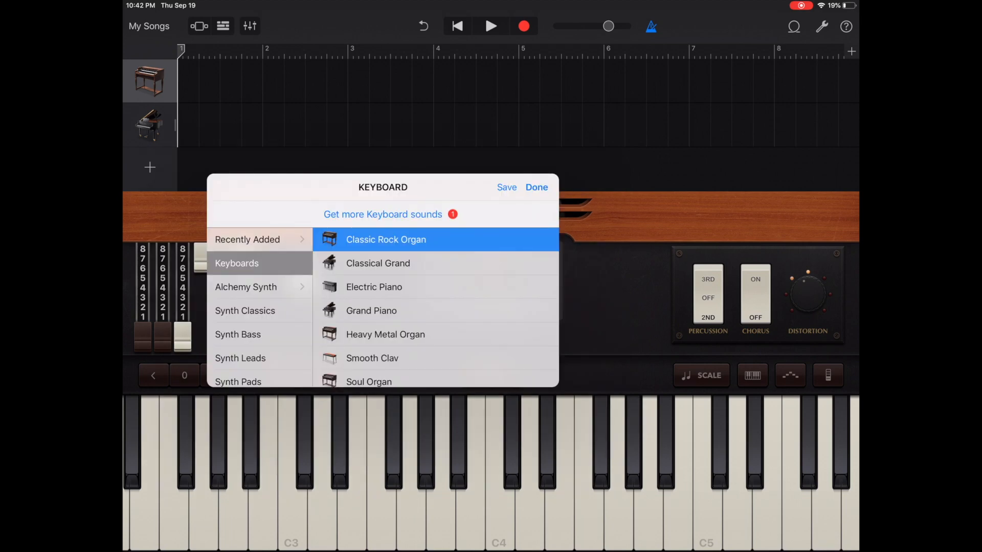
left_click(374, 287)
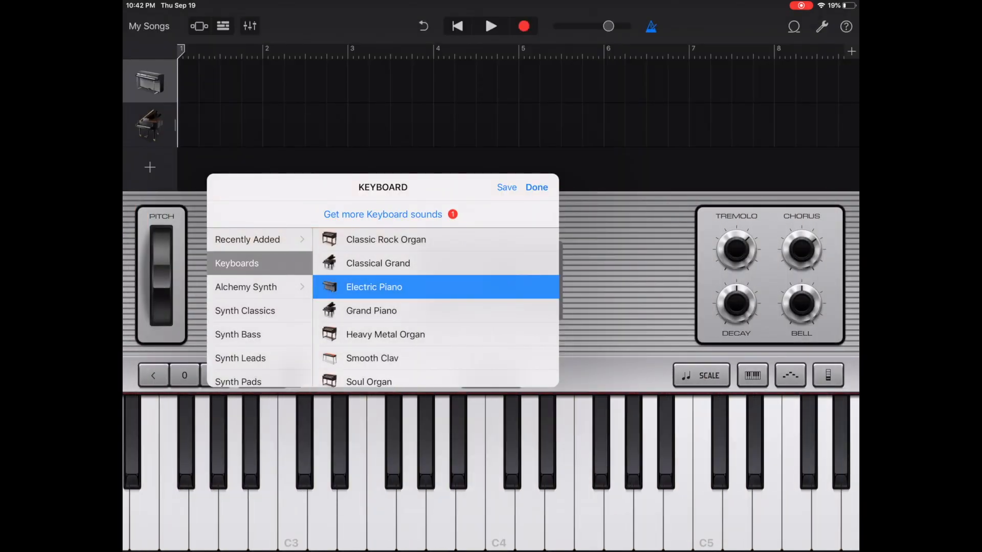
left_click(535, 187)
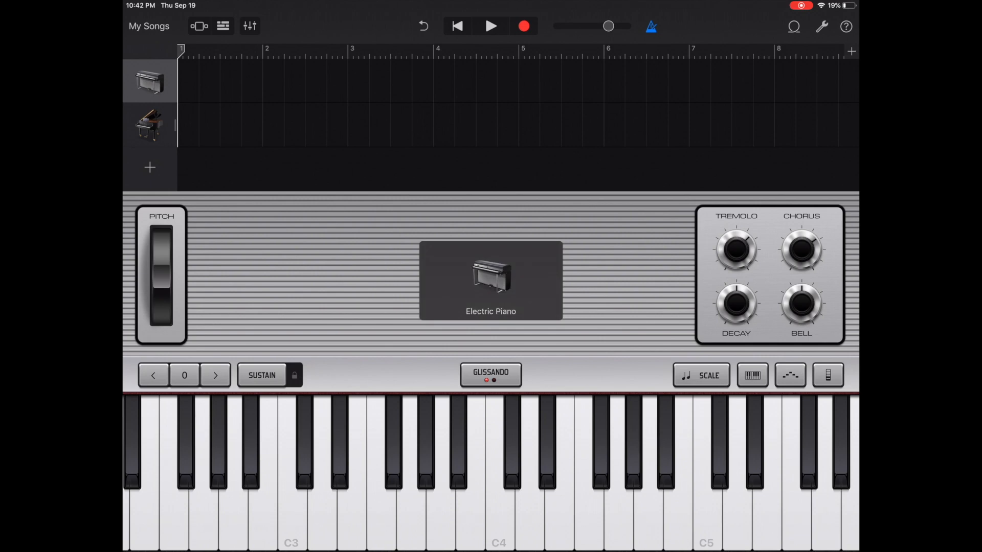
left_click(491, 280)
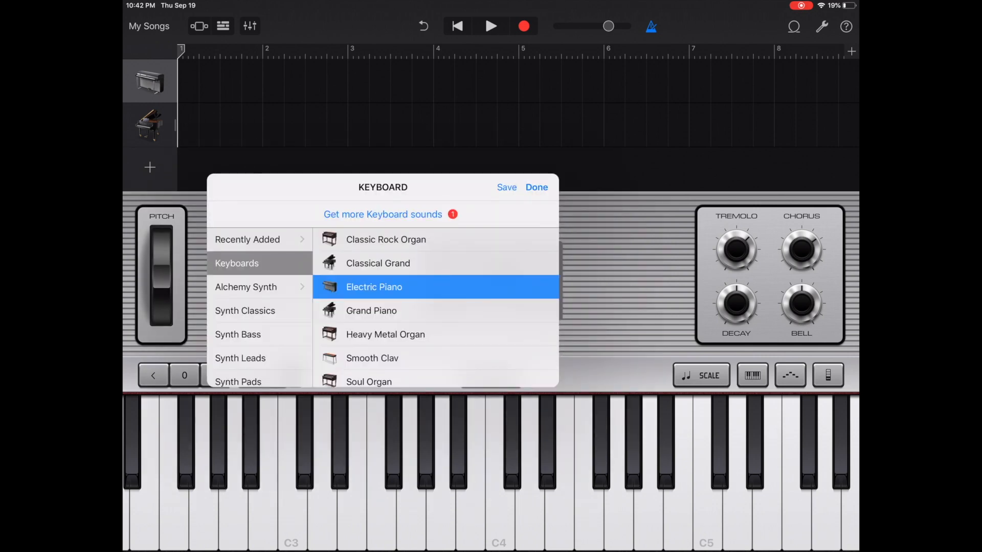
Switch the track to the Smooth Clav keyboard sound
left_click(372, 358)
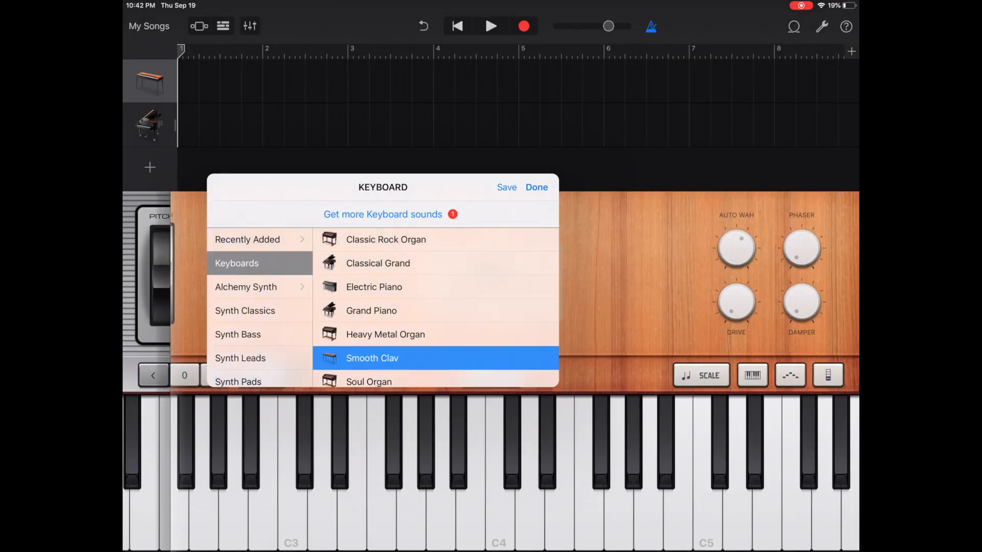
left_click(536, 187)
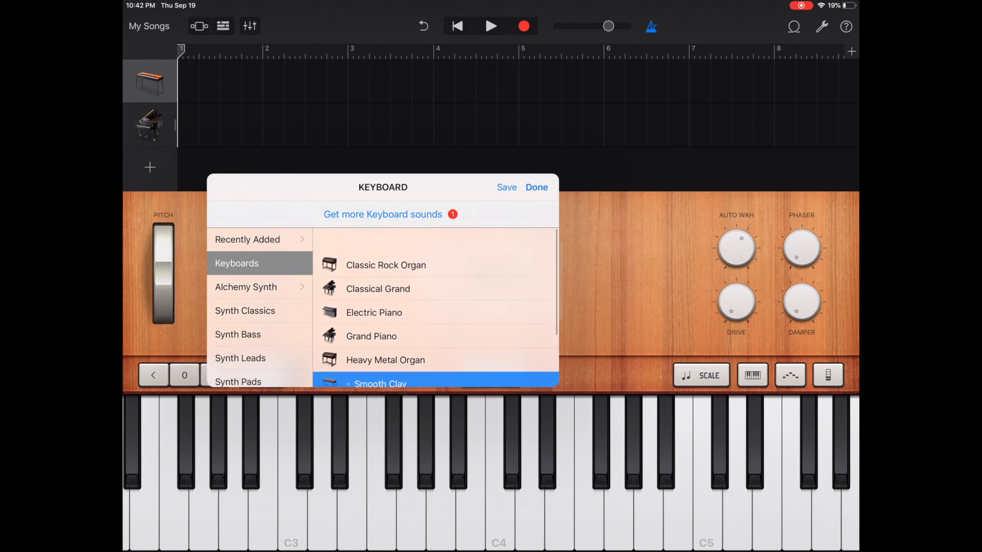
Audition Classic Rock Organ, Classical Grand, Electric Piano and Grand Piano, then keep Heavy Metal Organ
left_click(386, 239)
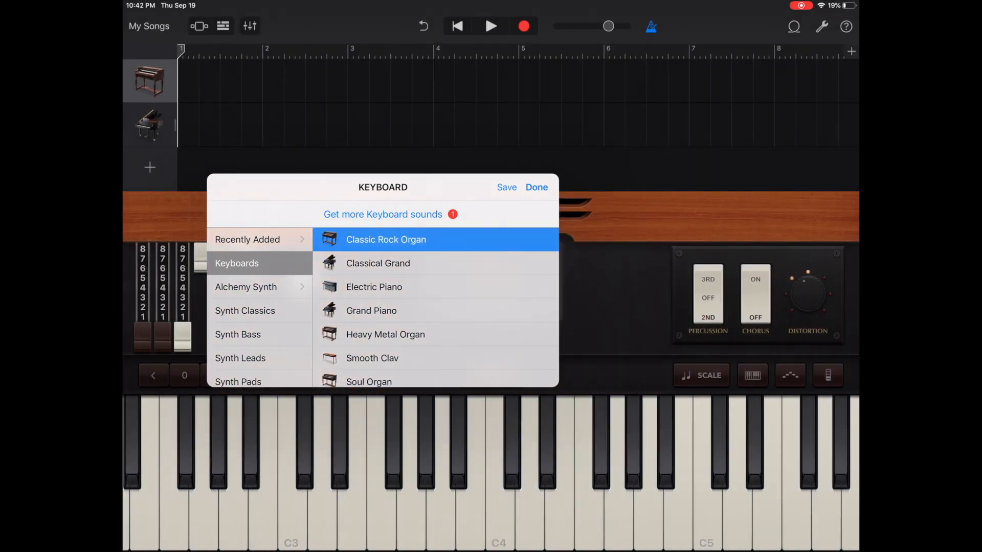
left_click(498, 482)
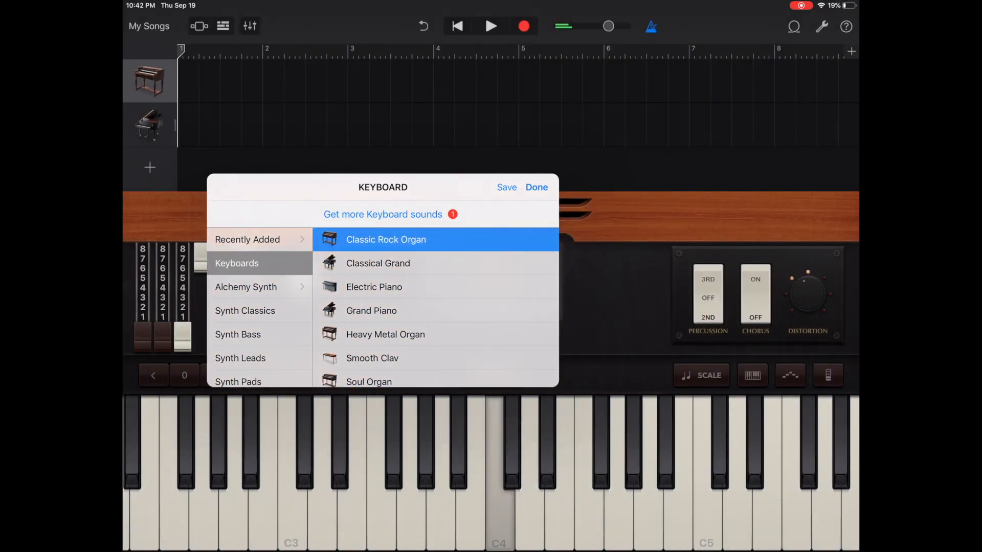
left_click(378, 263)
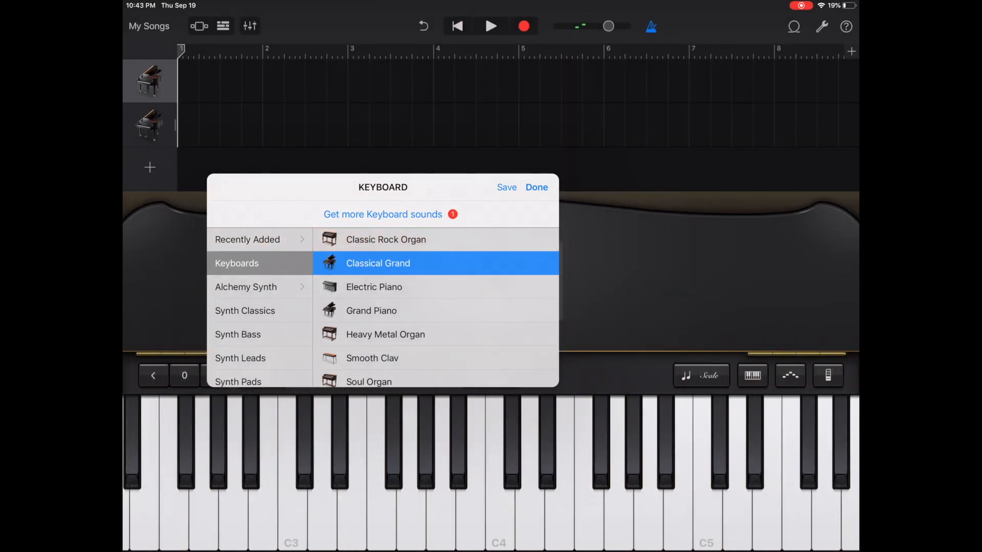
left_click(374, 287)
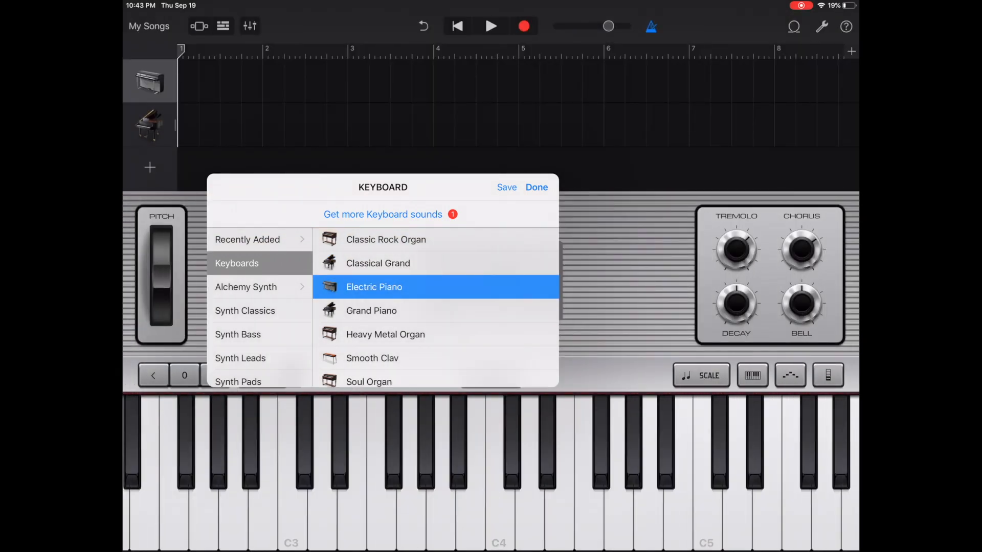
left_click(371, 311)
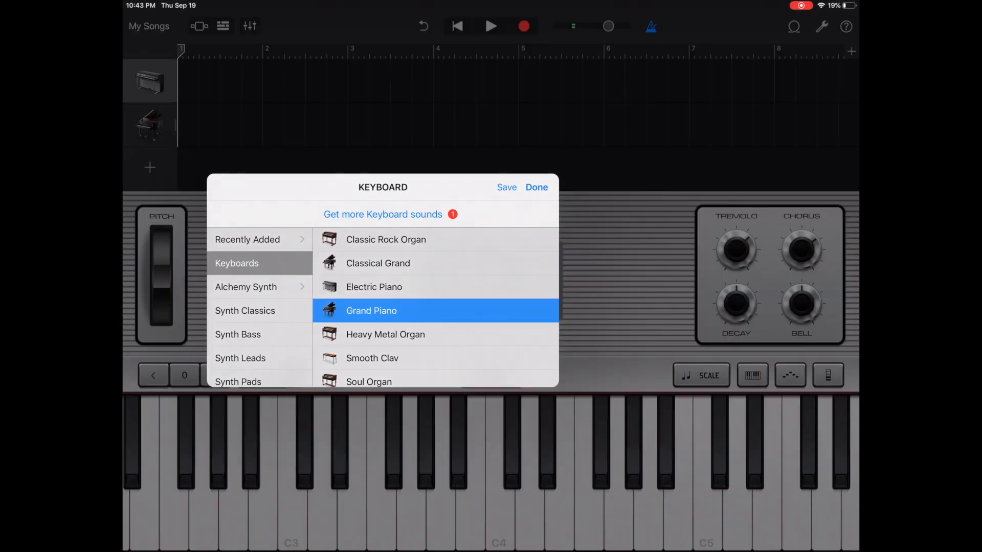
left_click(371, 310)
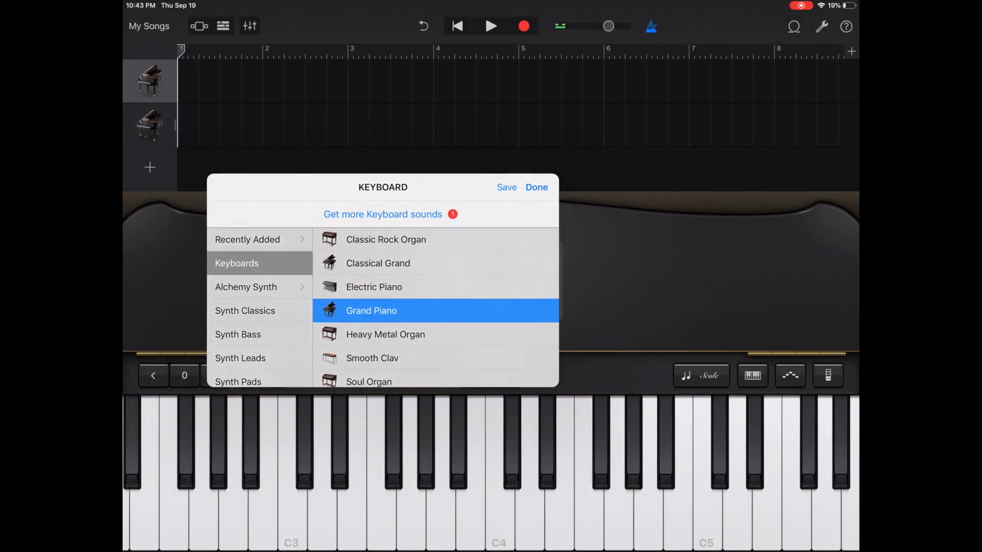
left_click(385, 334)
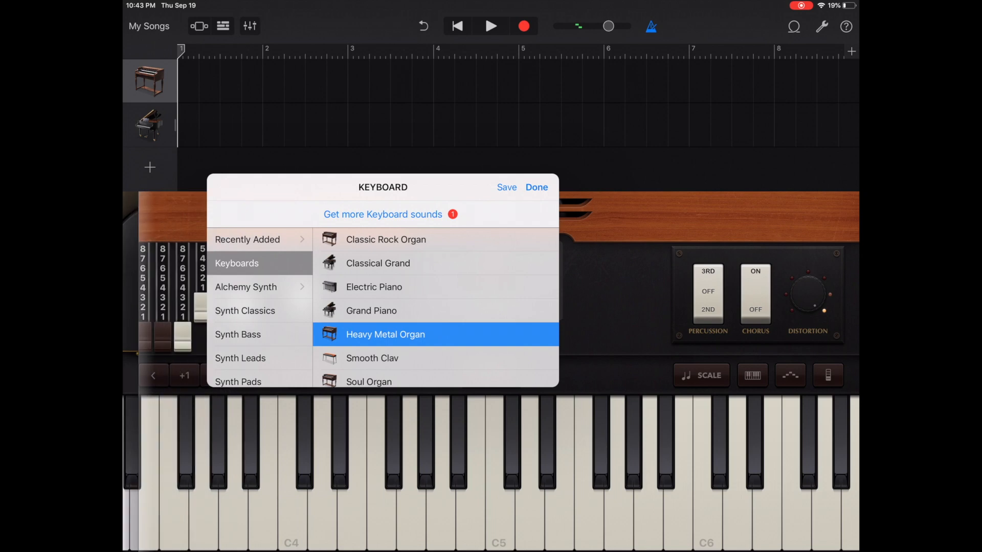
left_click(535, 187)
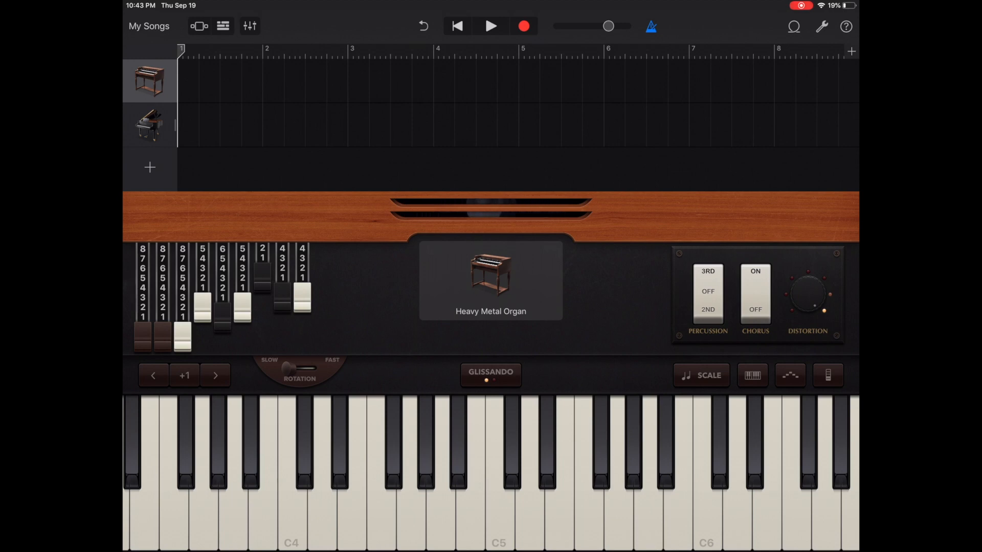
Switch the track back to the Grand Piano sound and close the sound list
left_click(490, 280)
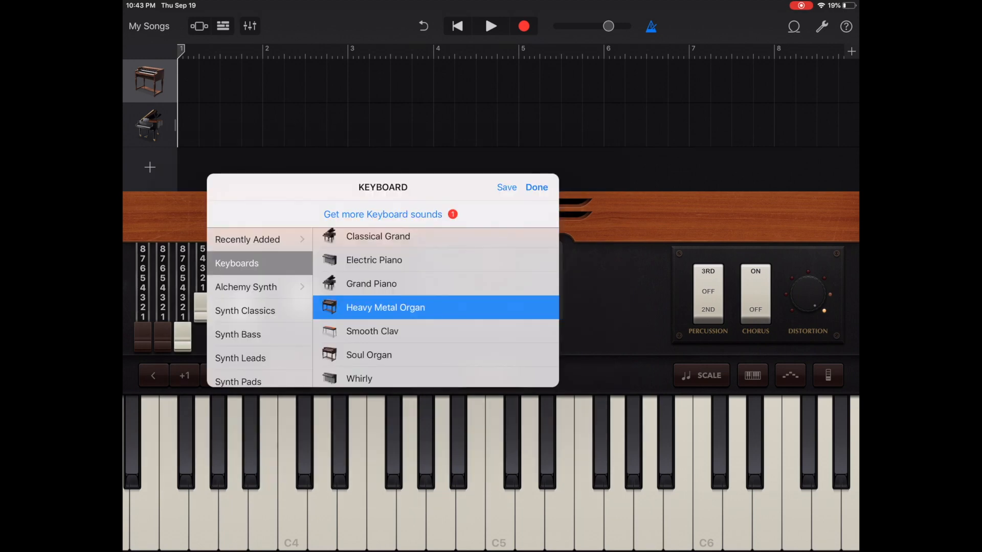
left_click(371, 284)
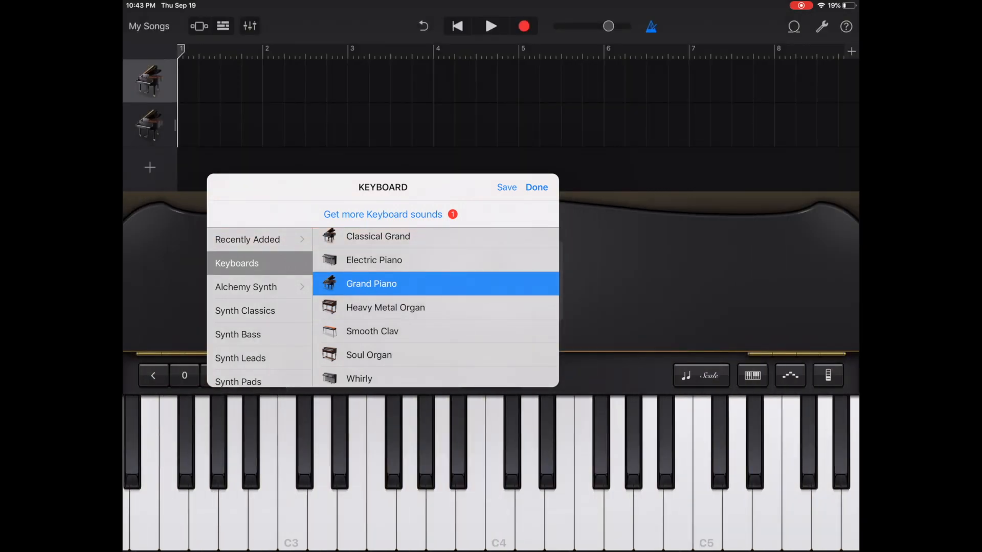
left_click(377, 236)
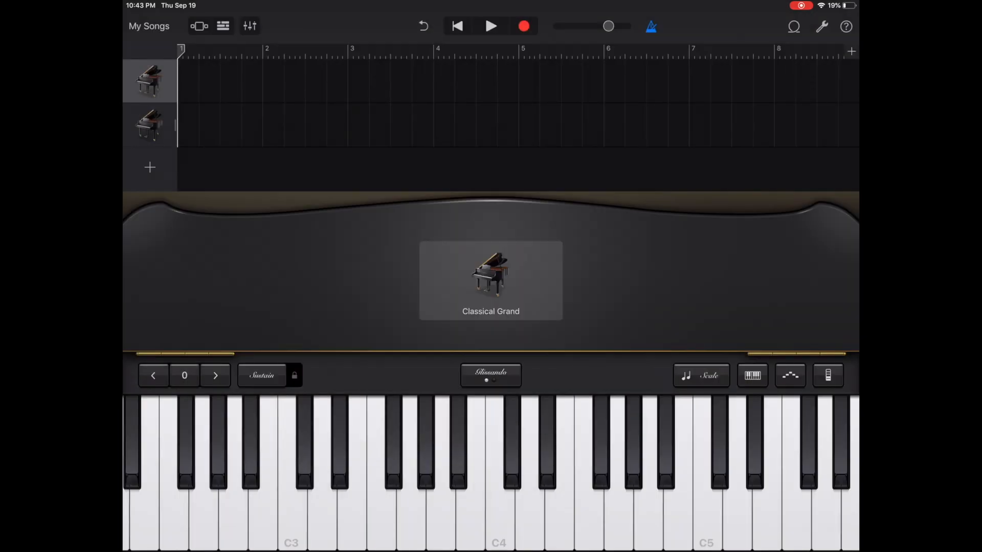